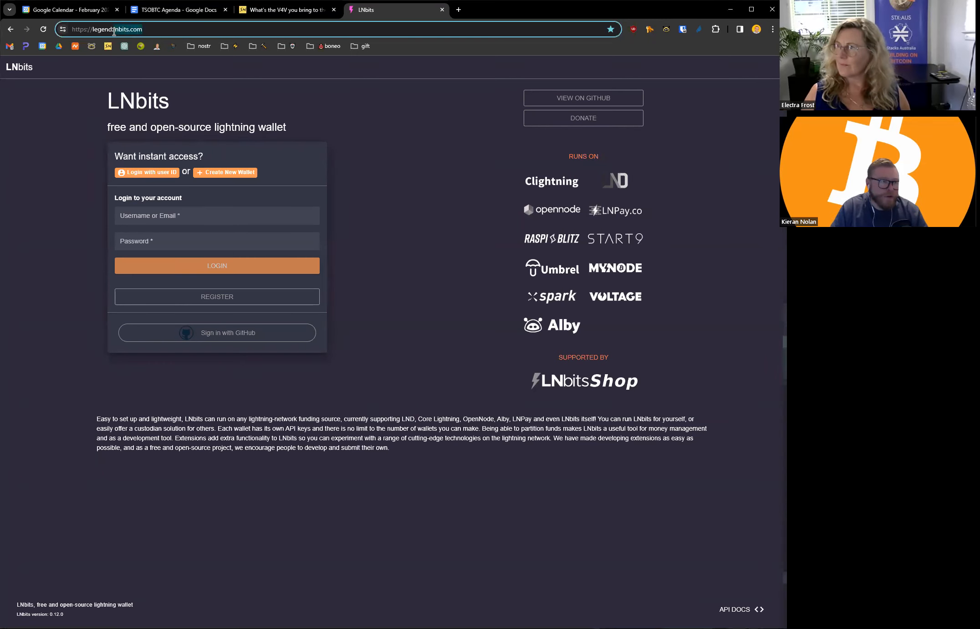
Step: Visit lnbits.com in a new tab and scroll through its homepage
type("lnbits.com")
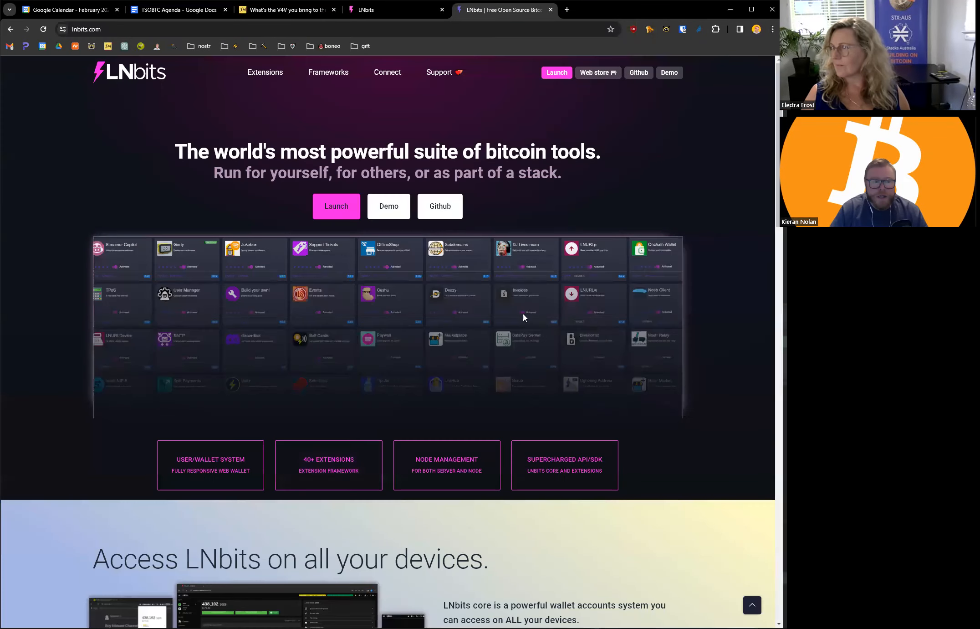
scroll("down", 3)
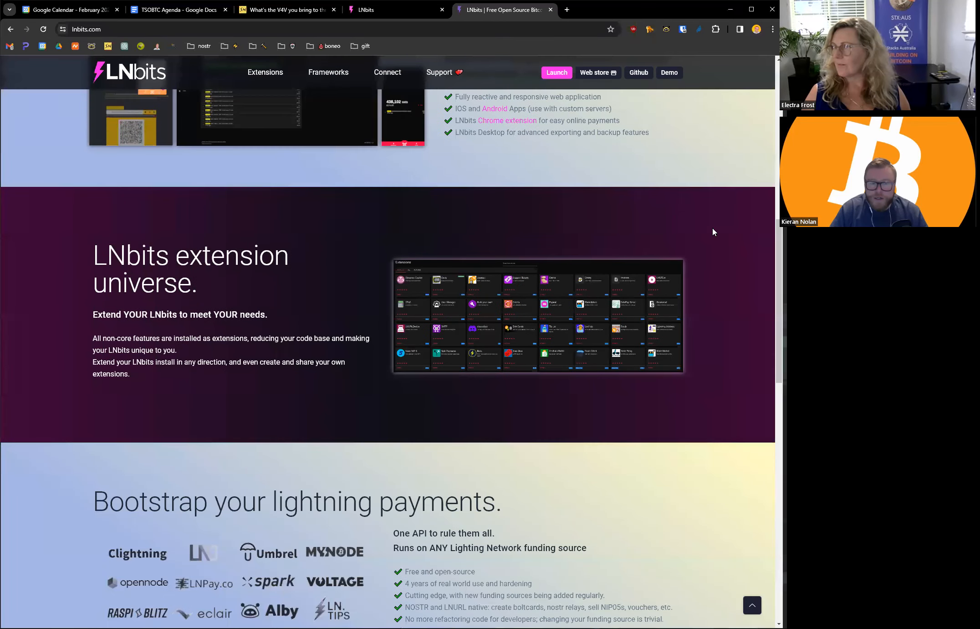
scroll("up", 3)
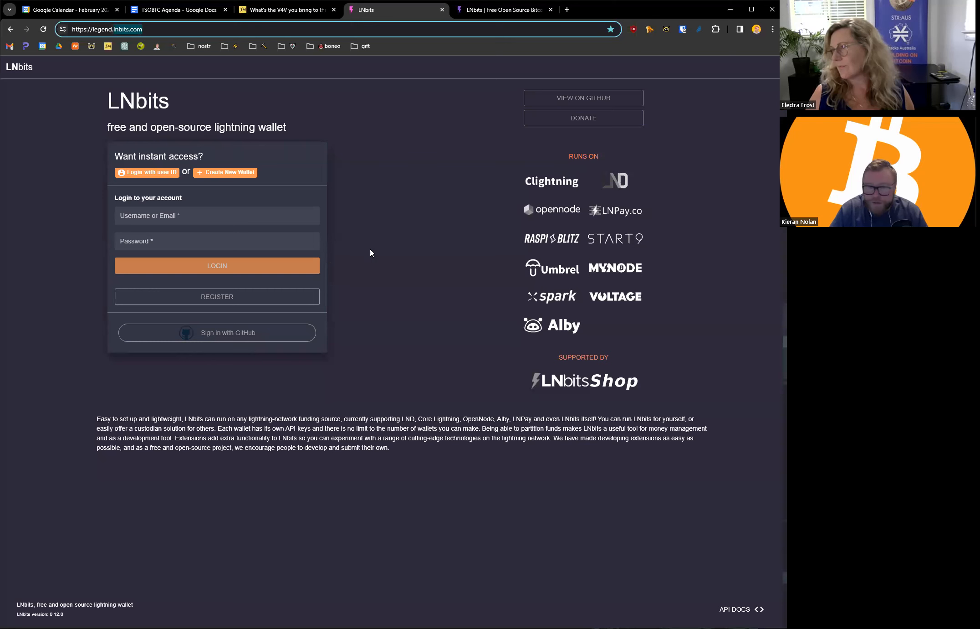
mouse_move(370, 176)
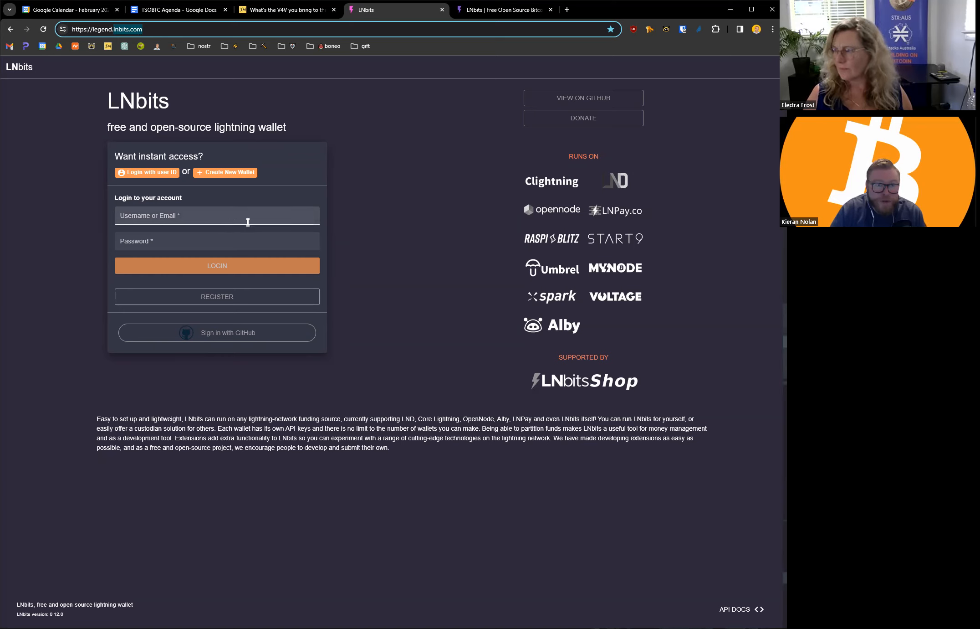
mouse_move(564, 311)
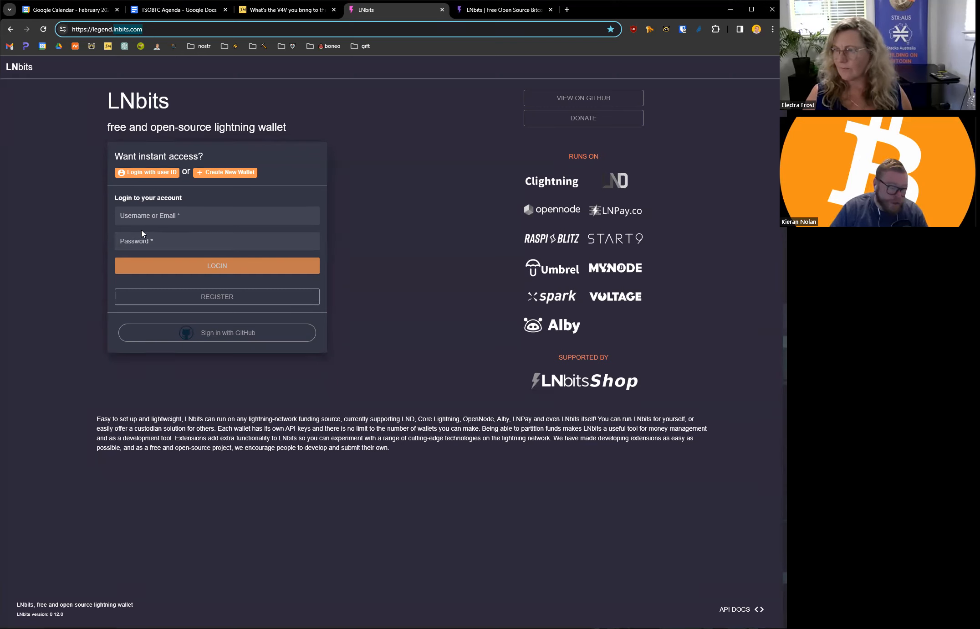
mouse_move(306, 329)
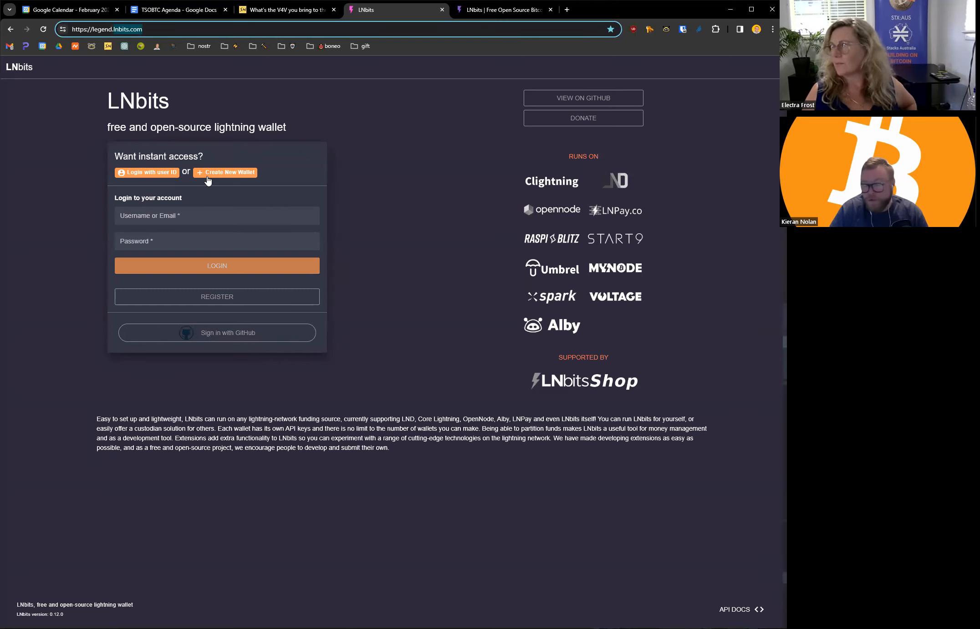
mouse_move(95, 355)
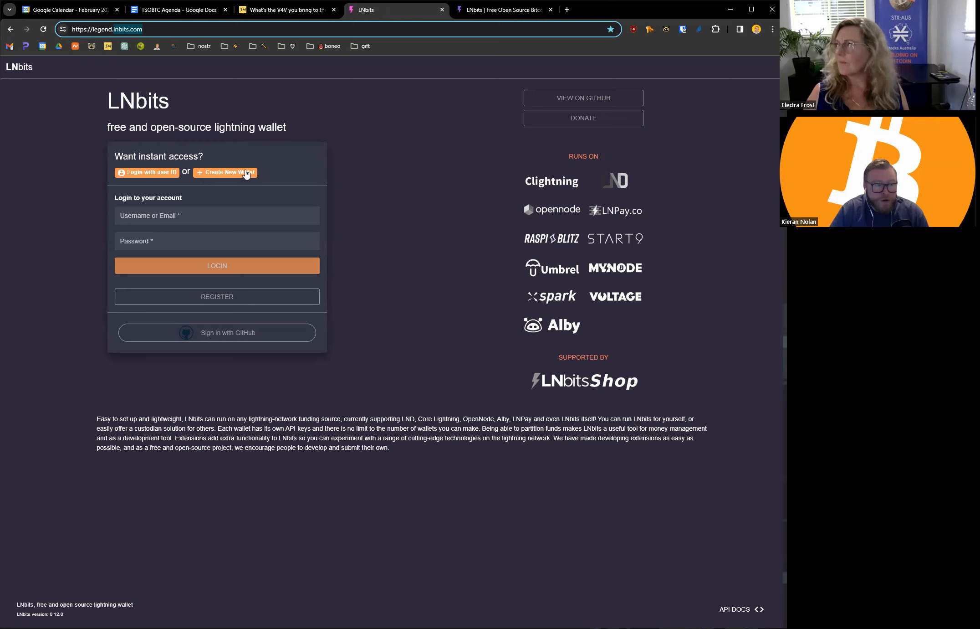
Step: Add a new wallet named 'Kieran' from the Create New Wallet form
left_click(225, 173)
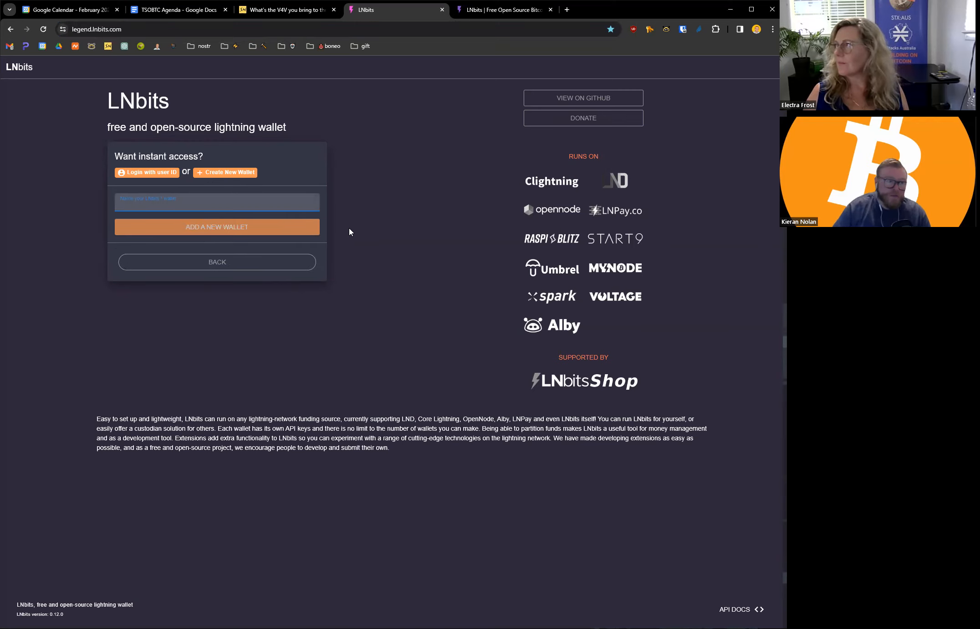
type("Kieran")
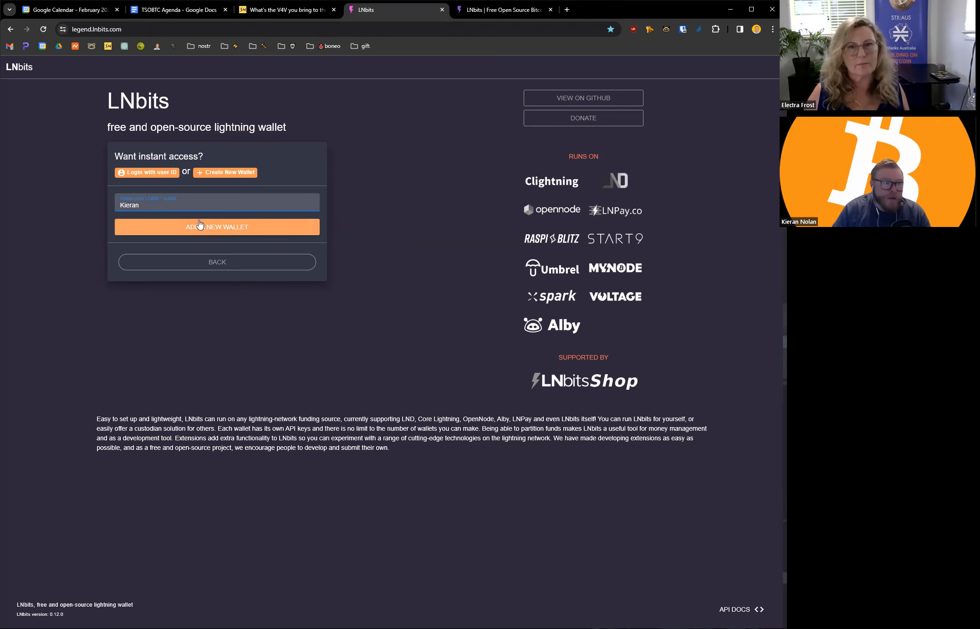
left_click(217, 227)
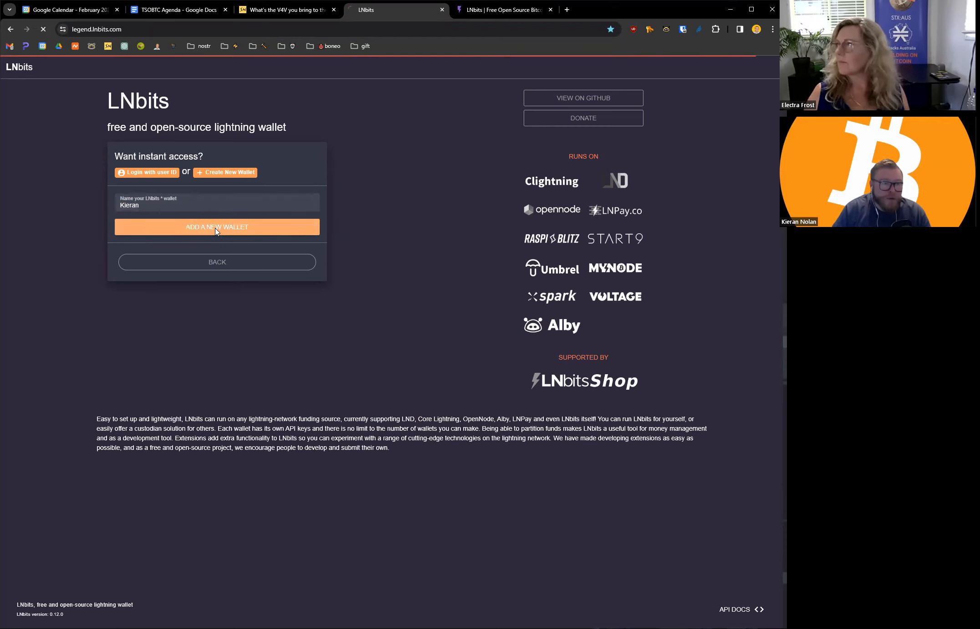
left_click(217, 227)
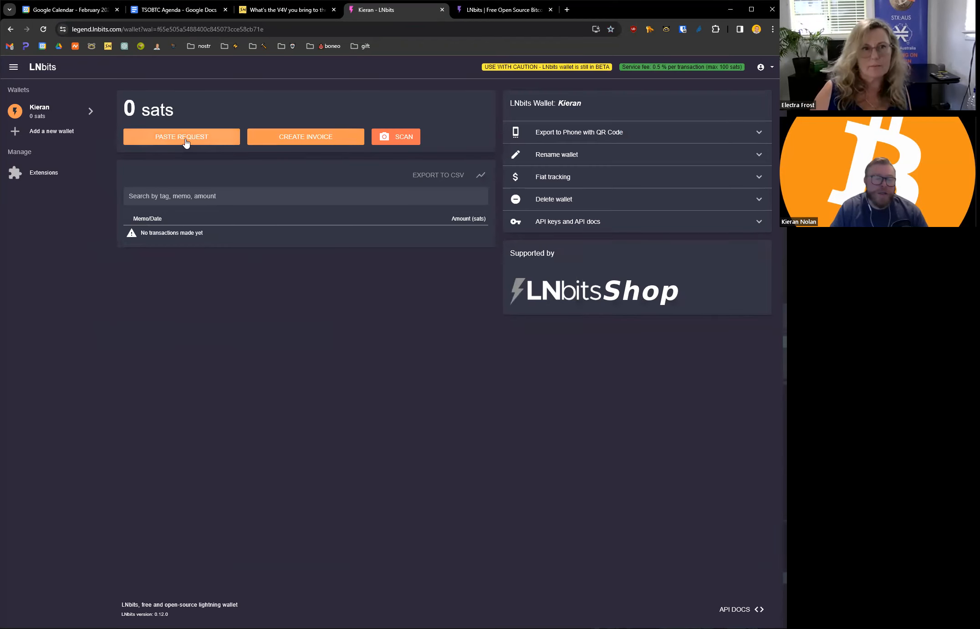
Step: Generate a 21-sat receive invoice for the Kieran wallet
left_click(305, 136)
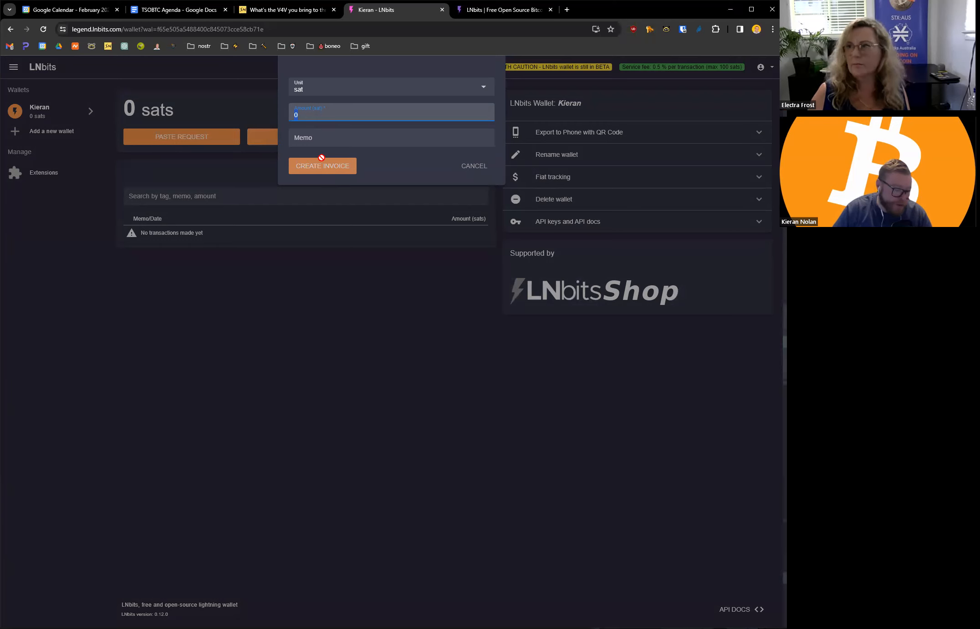
type("21")
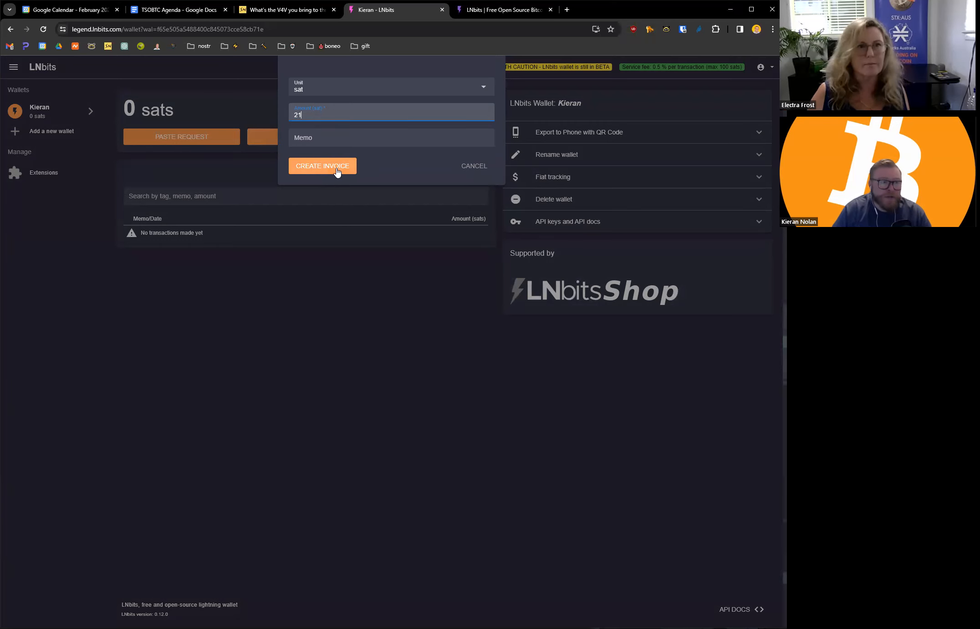
left_click(323, 166)
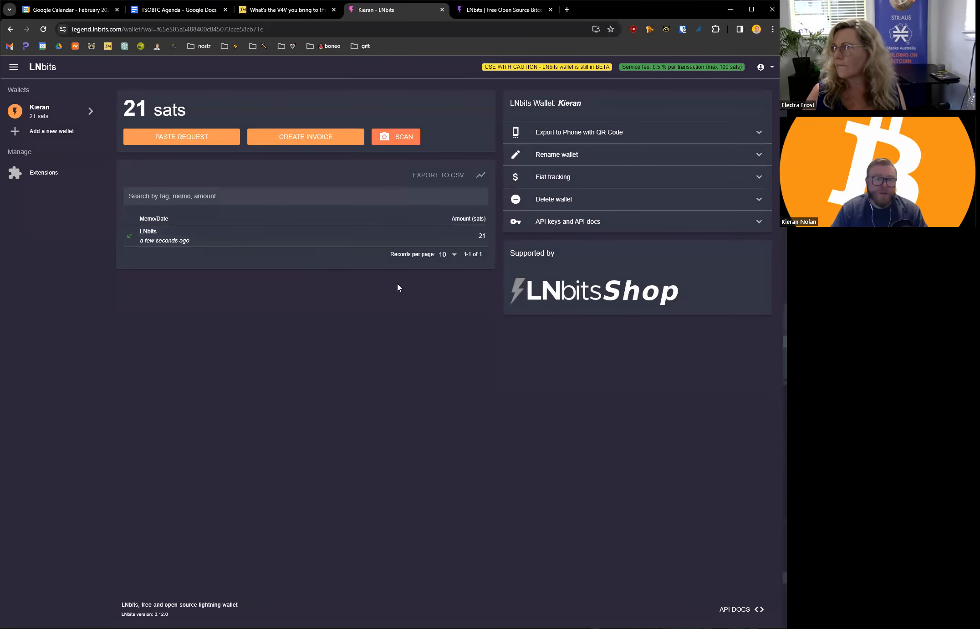
mouse_move(89, 363)
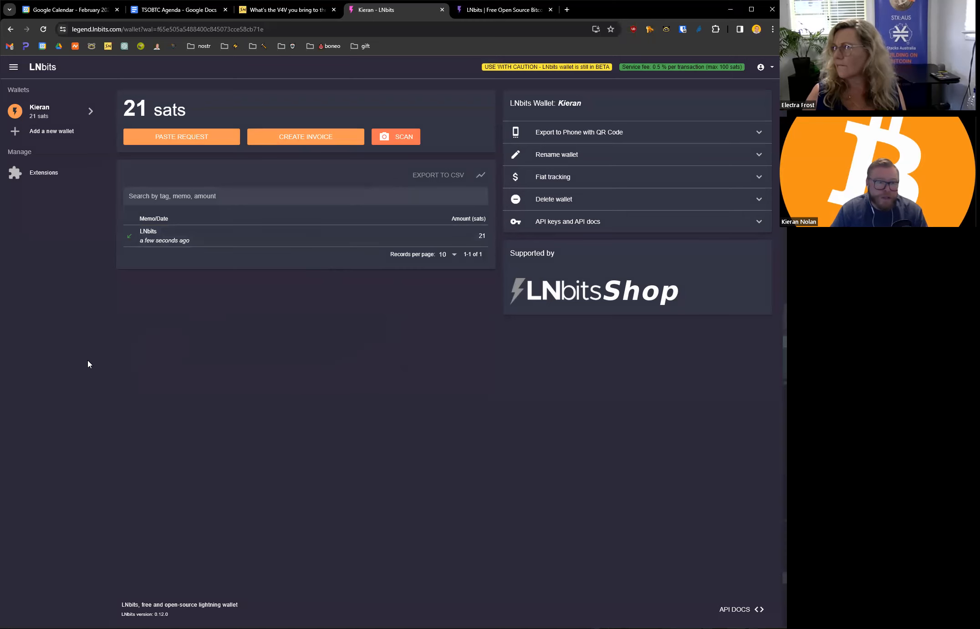
mouse_move(600, 154)
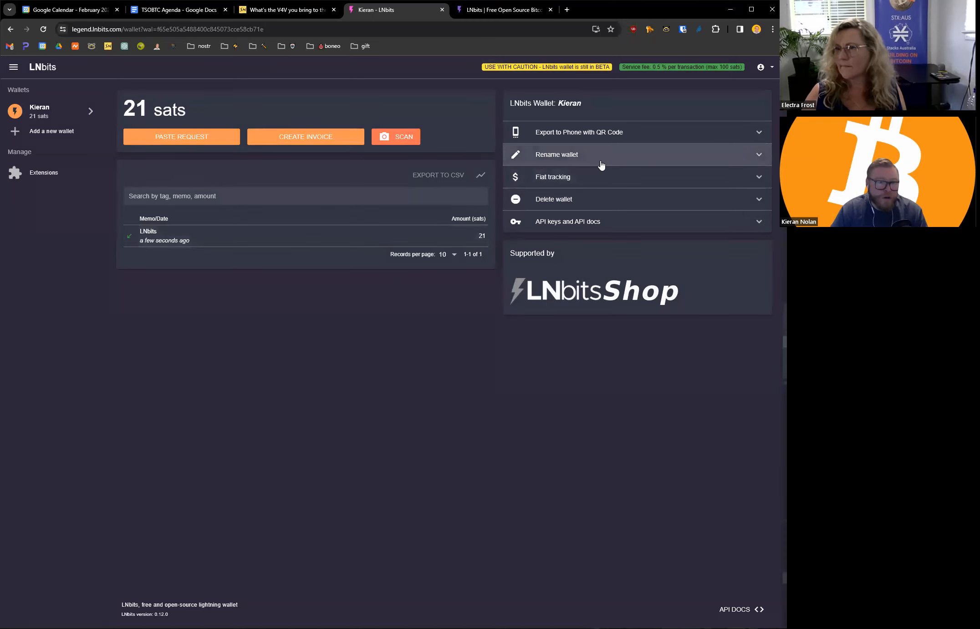
Step: Set fiat tracking currency to AUD and apply it
left_click(552, 177)
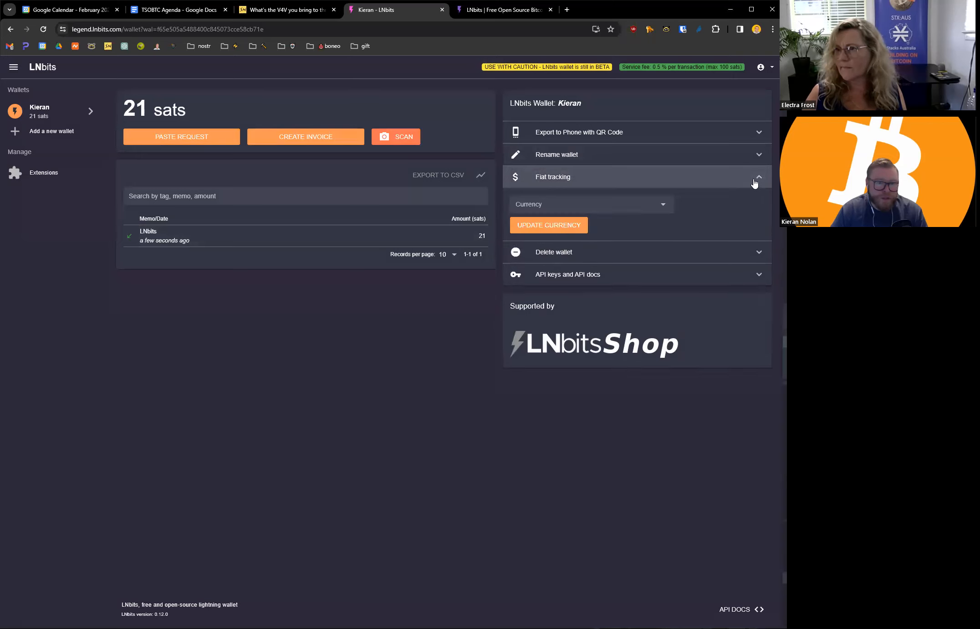
left_click(588, 204)
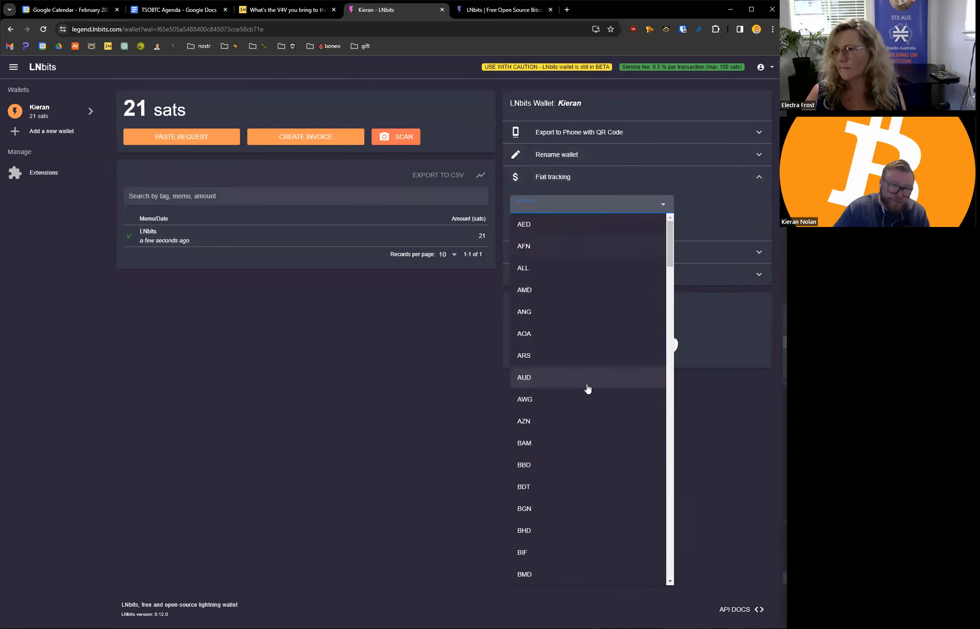
left_click(523, 377)
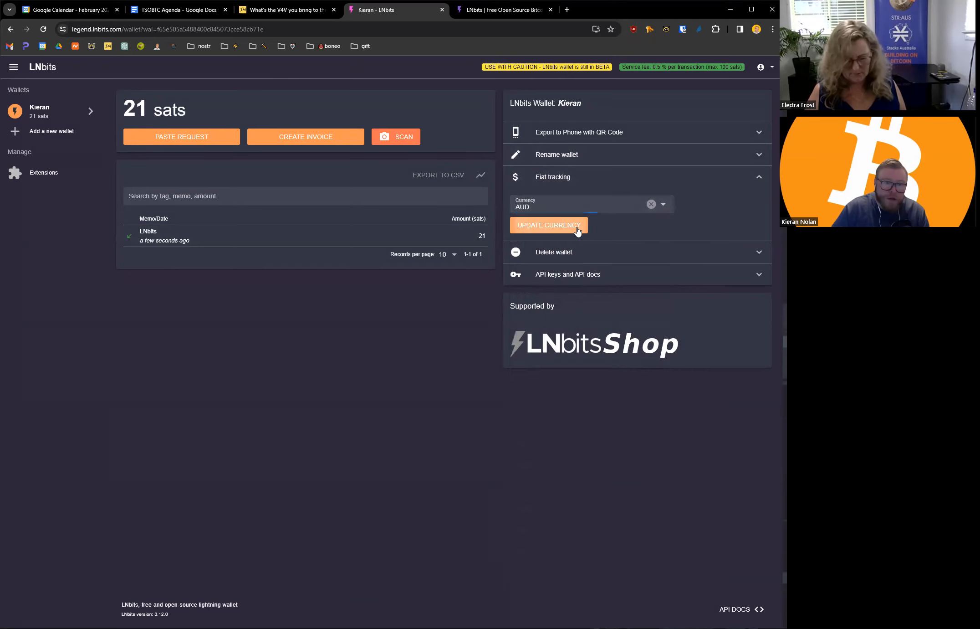
left_click(548, 225)
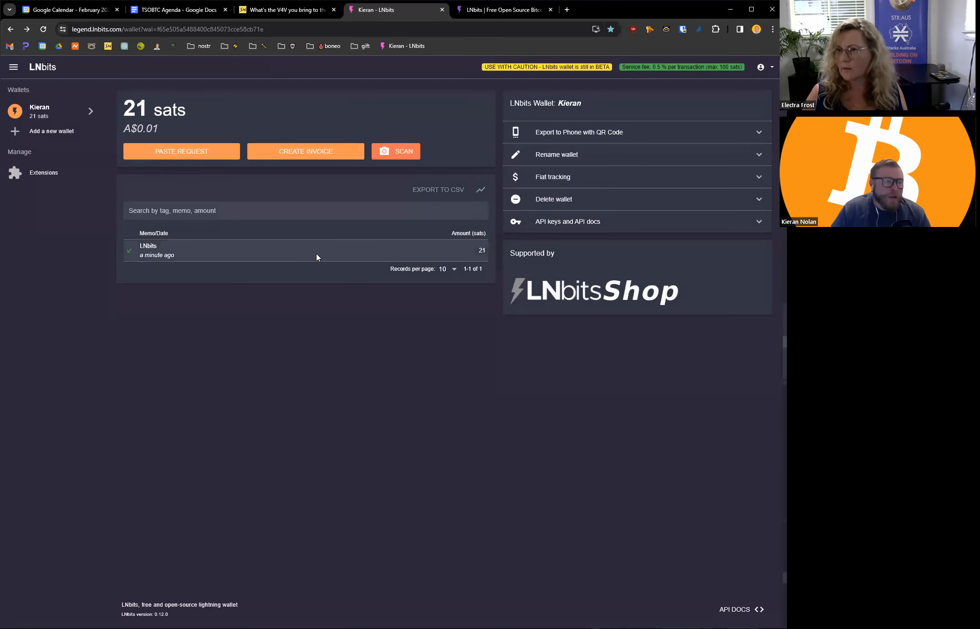
Step: Browse the Extensions catalogue, scrolling down through the listed extensions
left_click(43, 173)
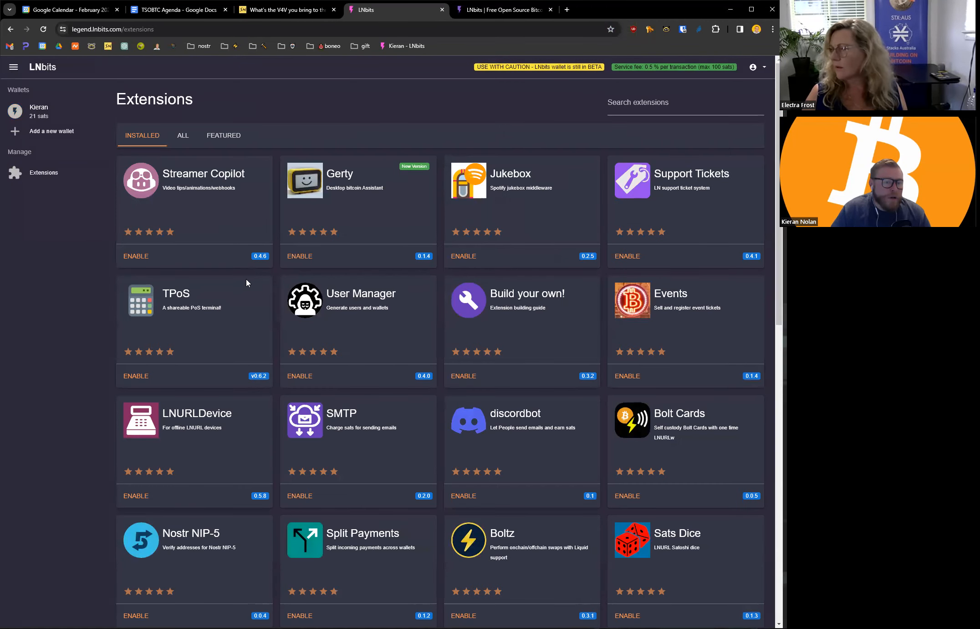
mouse_move(359, 342)
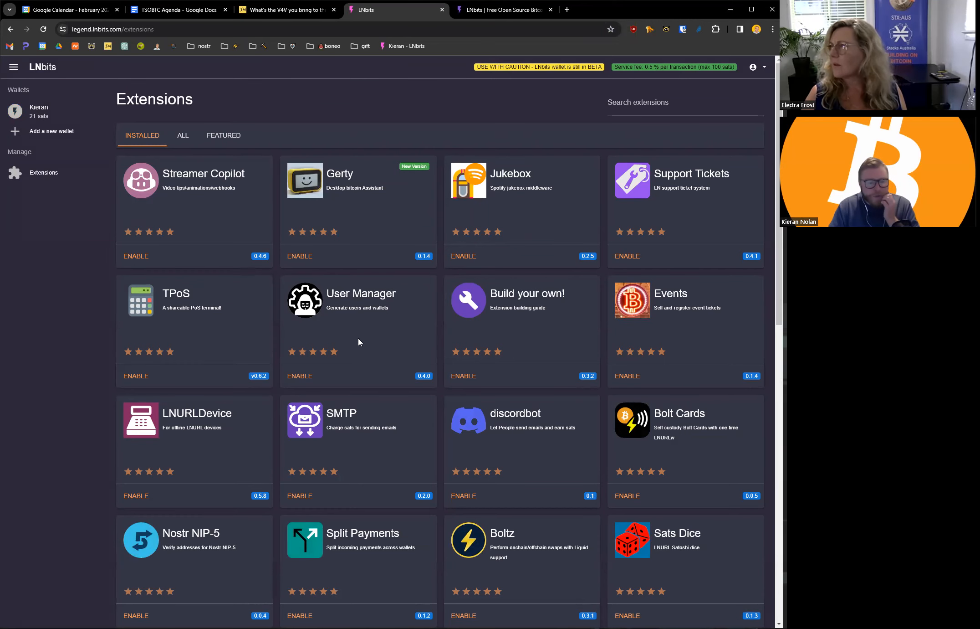
scroll("down", 3)
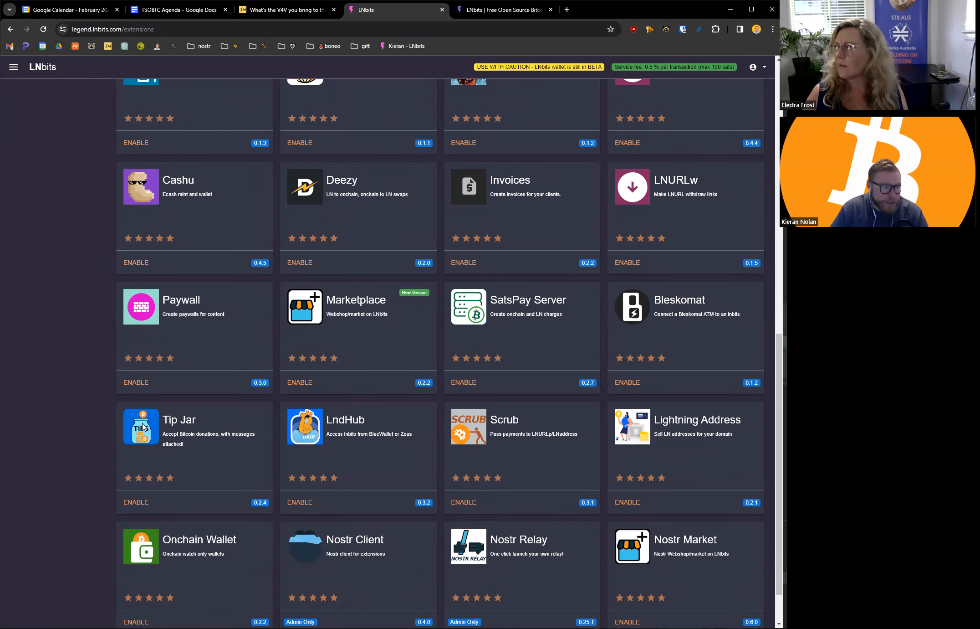
scroll("down", 3)
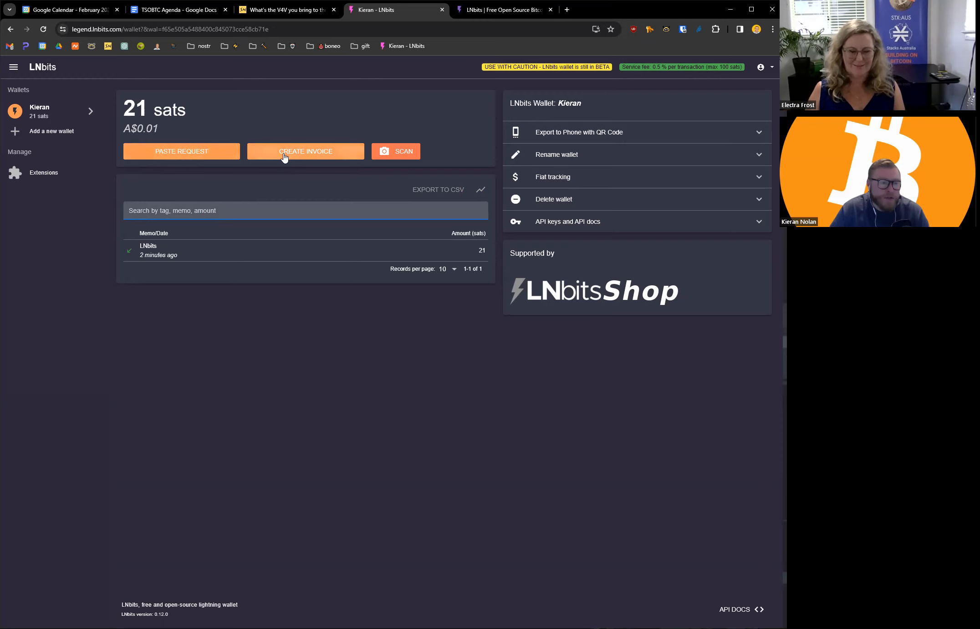
Step: Create three 21-sat invoices in turn, dismissing each paid invoice's QR dialog
left_click(305, 151)
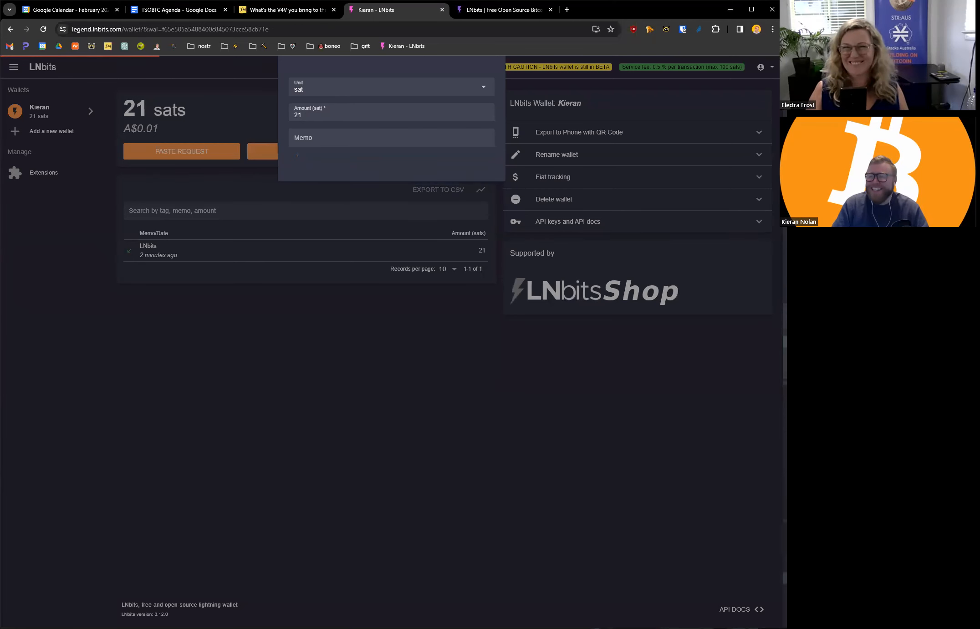
left_click(305, 152)
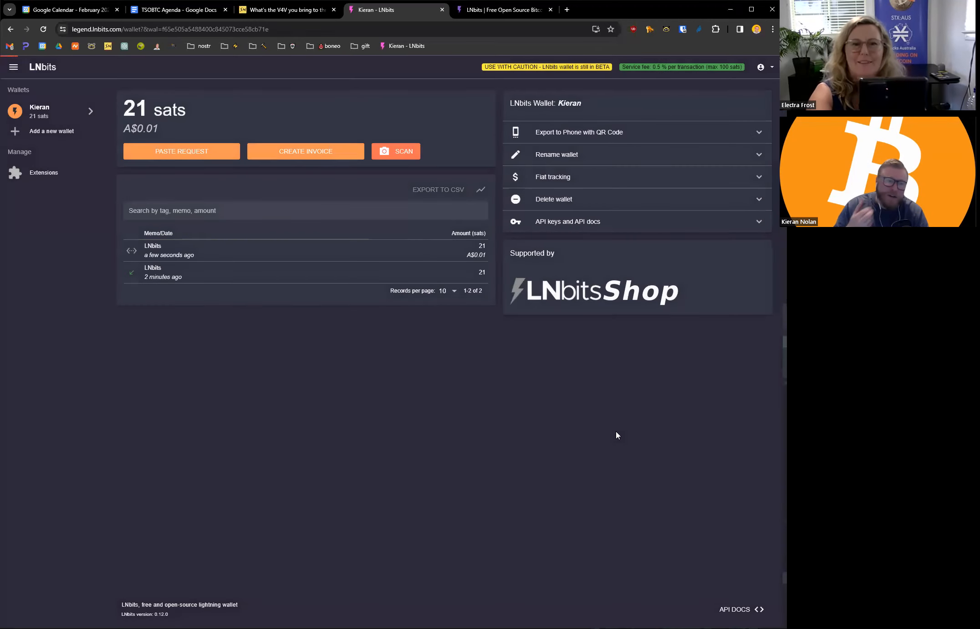
left_click(305, 151)
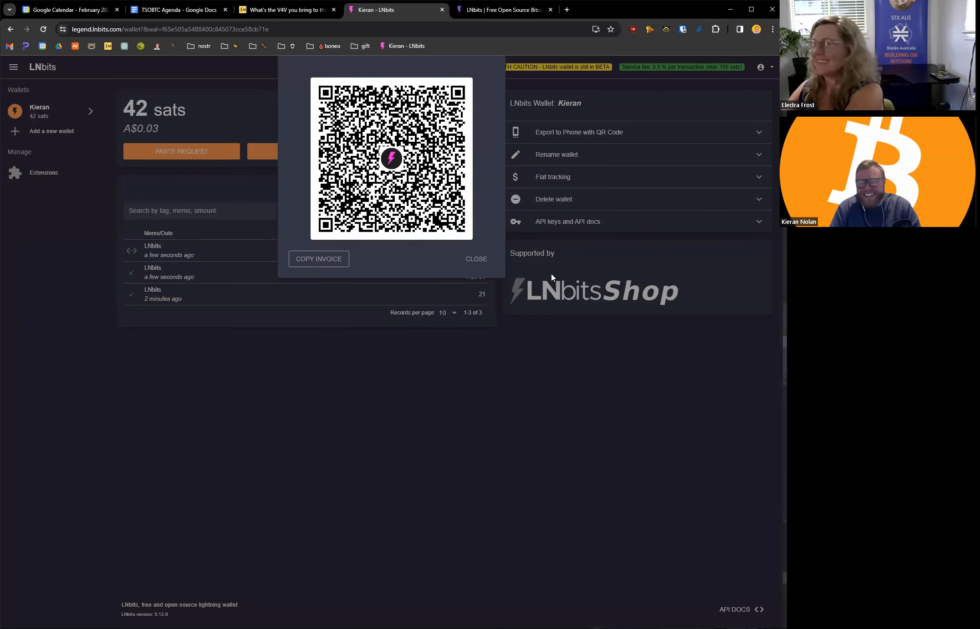
left_click(475, 259)
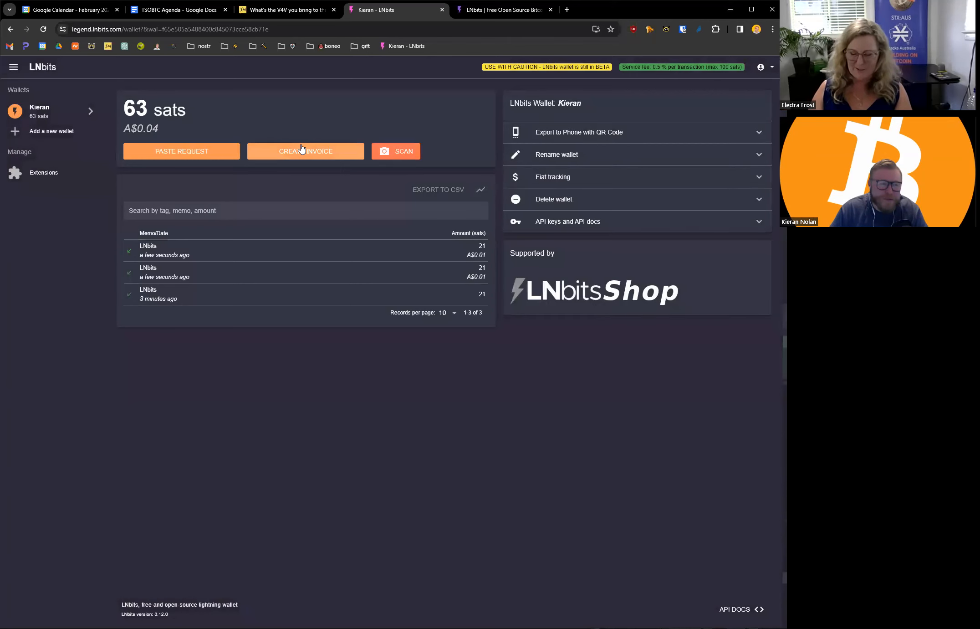
left_click(306, 152)
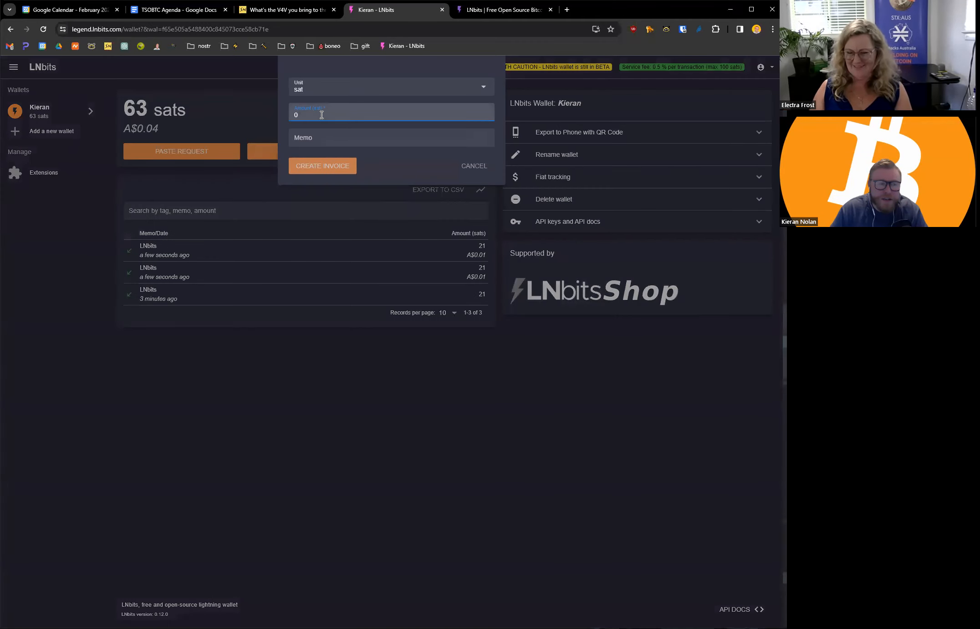
type("21")
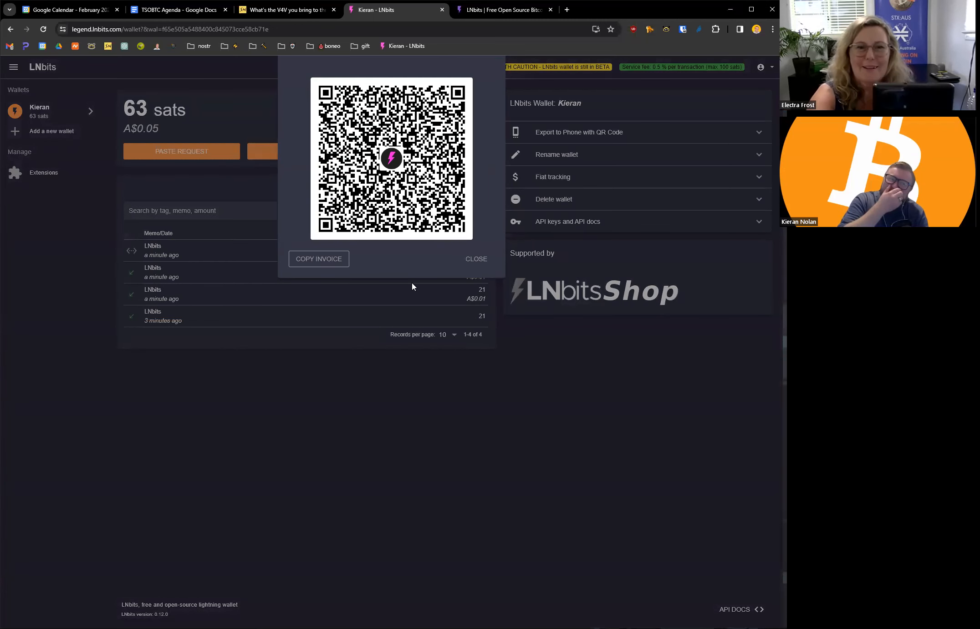
mouse_move(417, 259)
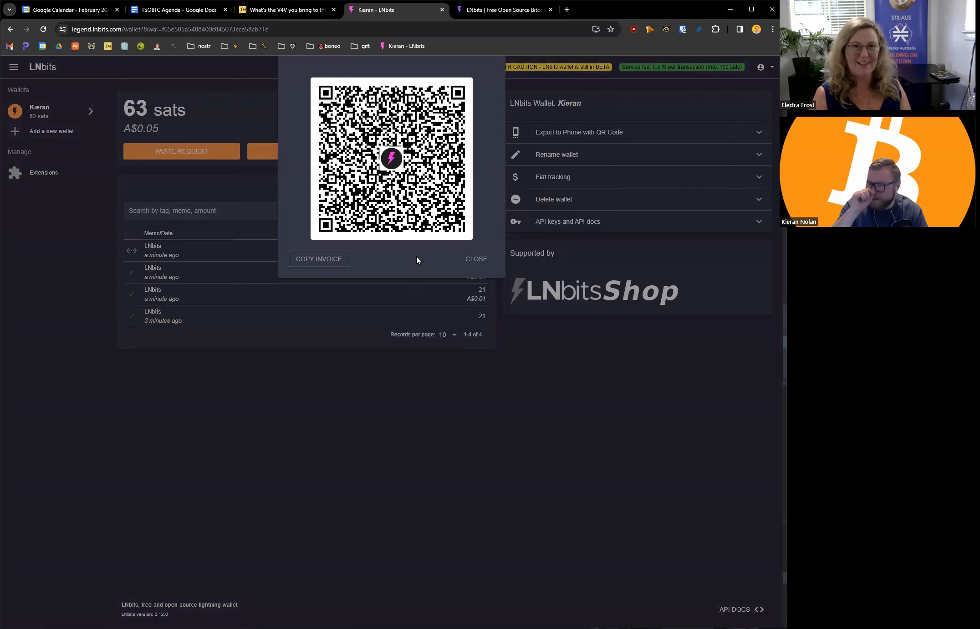
left_click(475, 259)
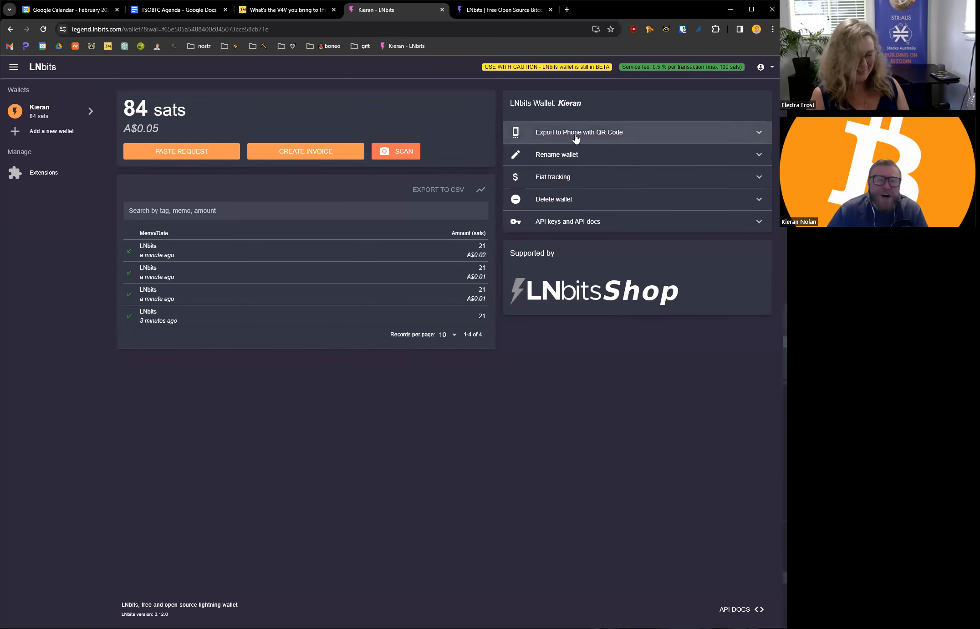
mouse_move(579, 137)
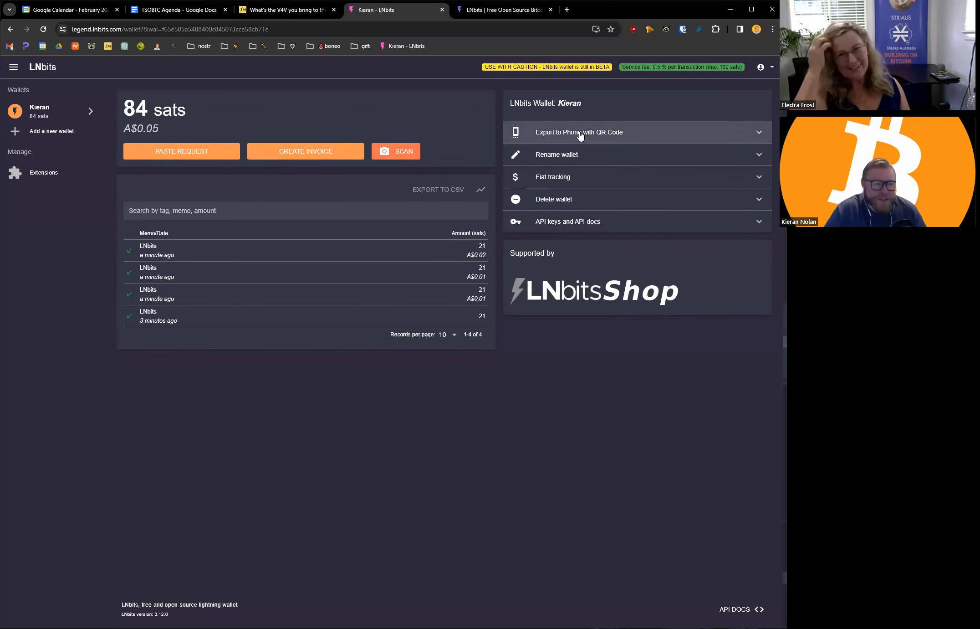
left_click(579, 132)
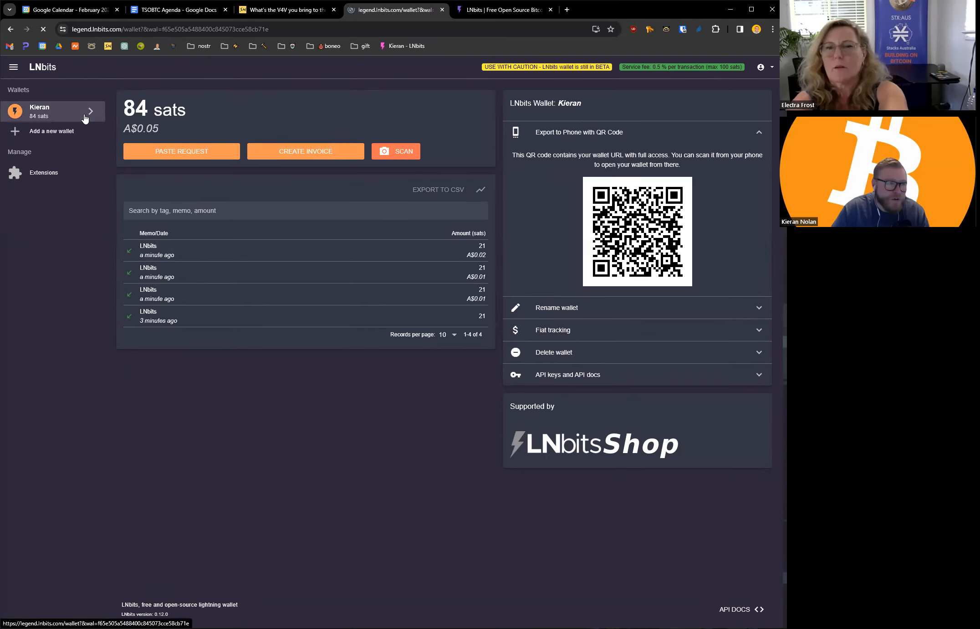
left_click(305, 151)
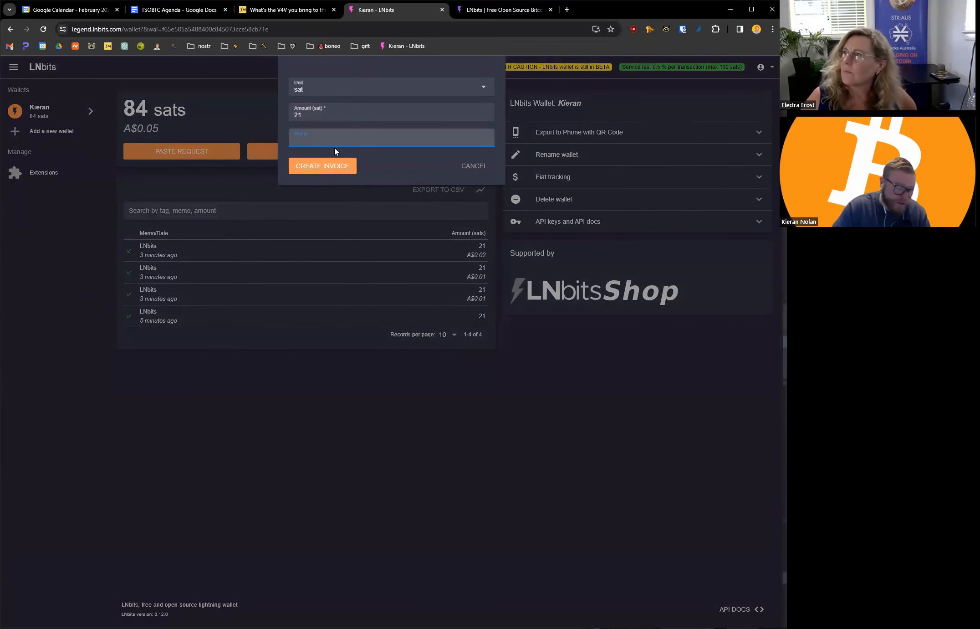
Step: Generate the 21-sat 'thankyou' invoice, copy its payment request, and reload the wallet
left_click(322, 166)
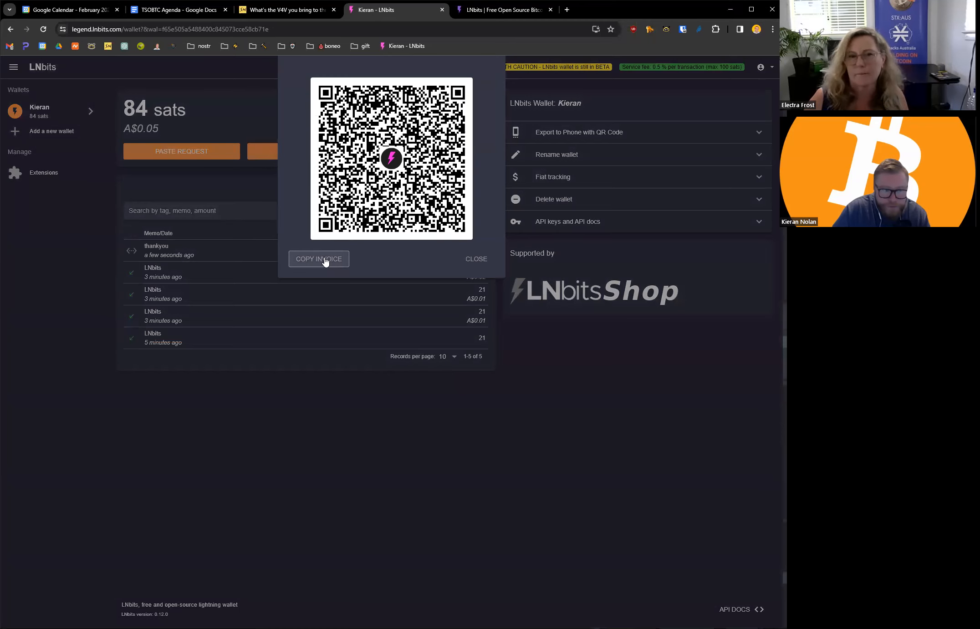
left_click(318, 259)
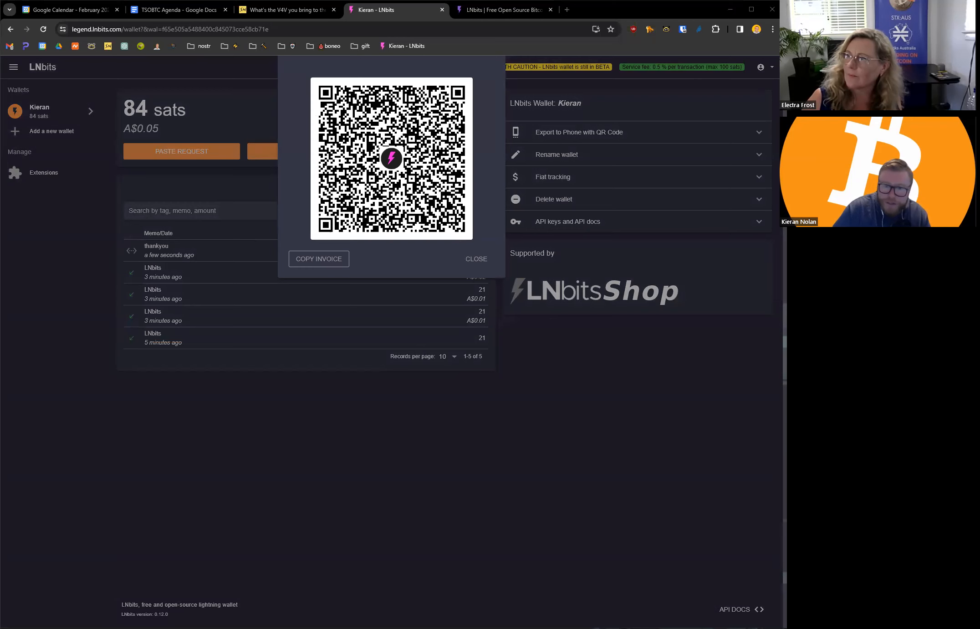
left_click(476, 258)
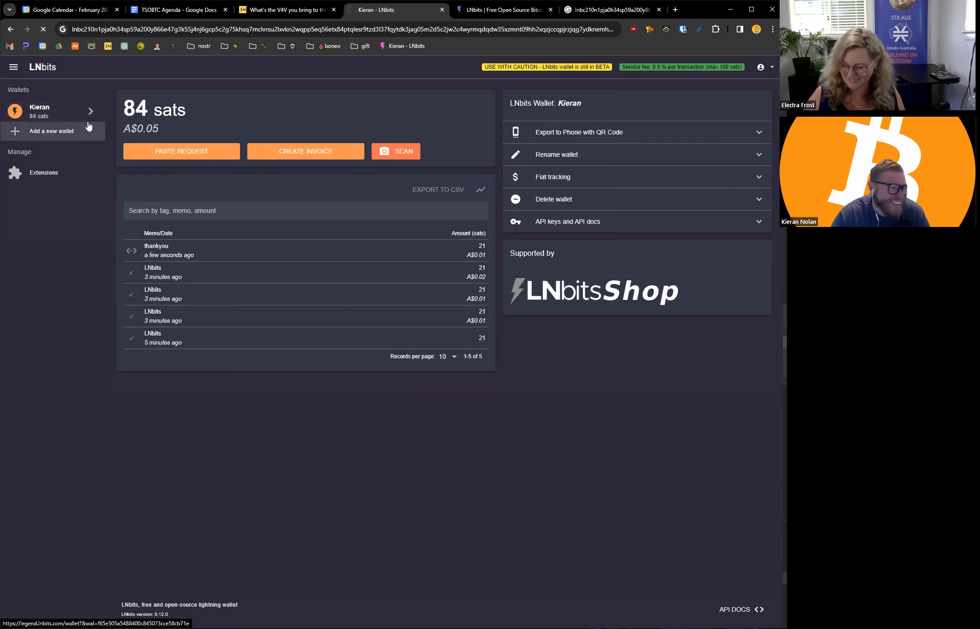
left_click(44, 172)
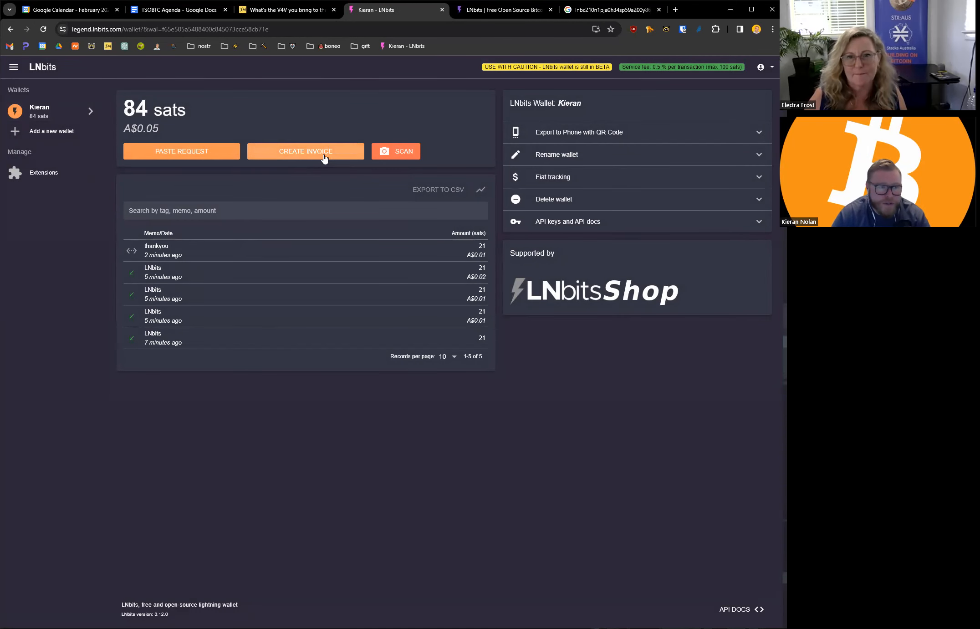
Step: Create a 21-sat invoice with memo 'hi' after correcting the memo text
left_click(306, 151)
type("21")
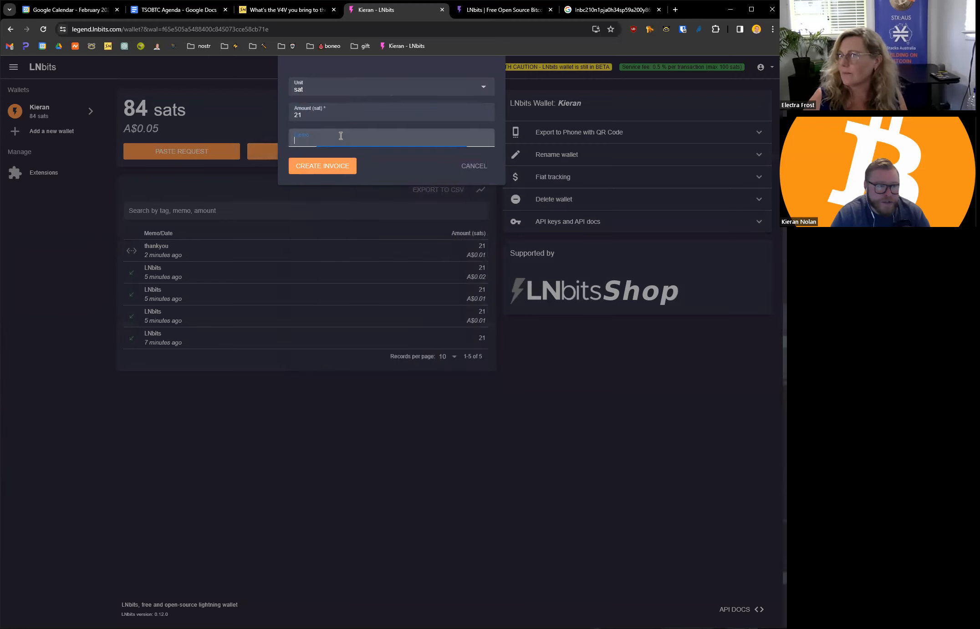
type("hgui")
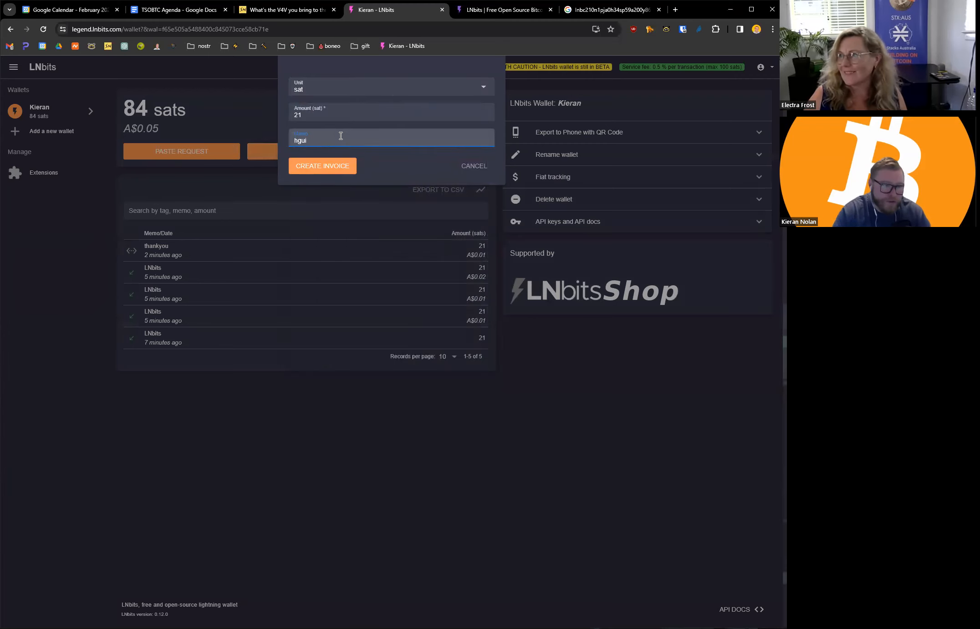
type("hi")
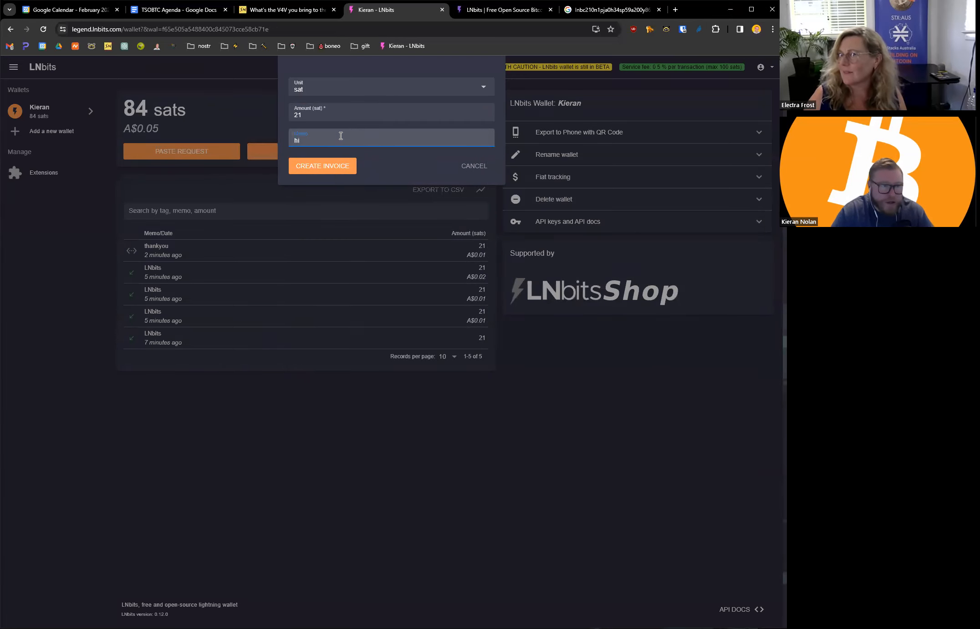
left_click(322, 166)
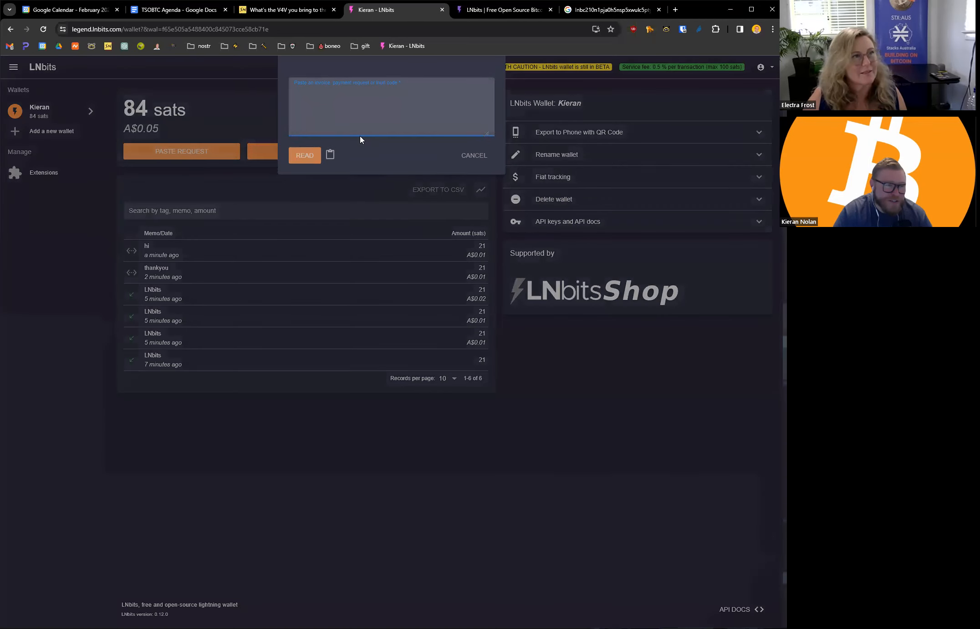
Step: Cancel the 2,000,000-sat 'show me themoney' request flagged NOT ENOUGH FUNDS
left_click(304, 155)
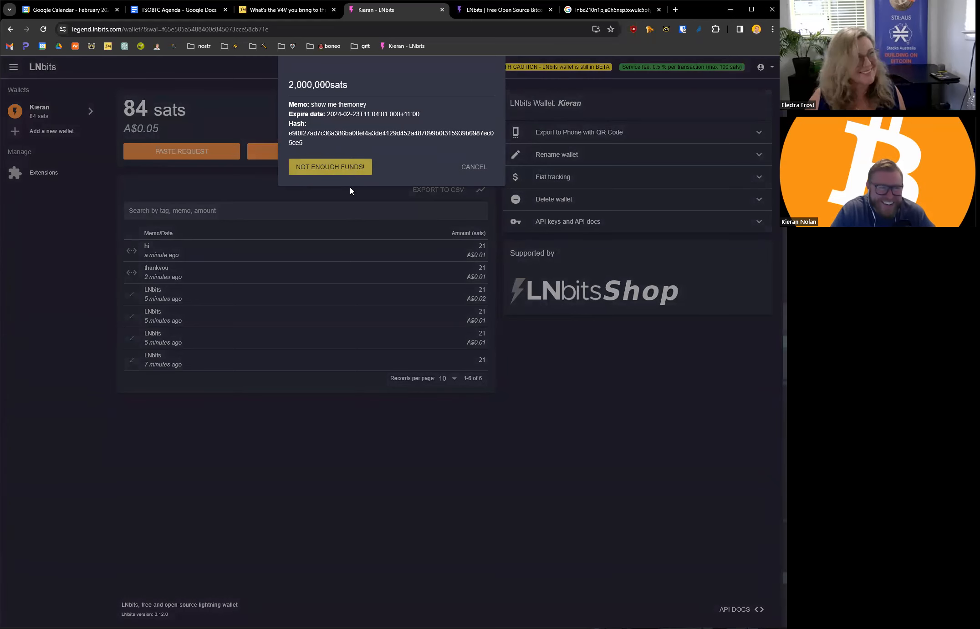
mouse_move(603, 188)
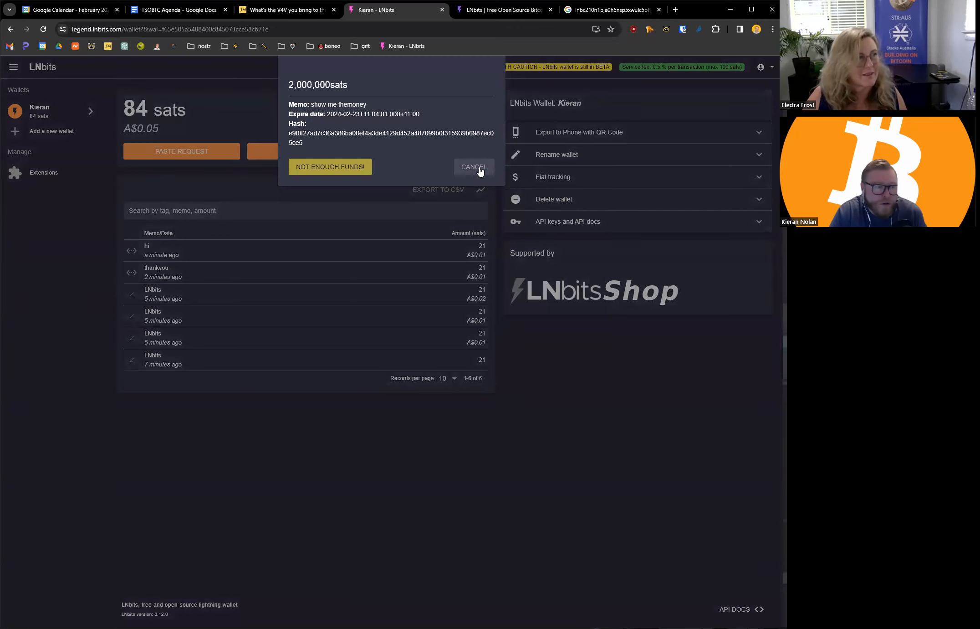
left_click(473, 167)
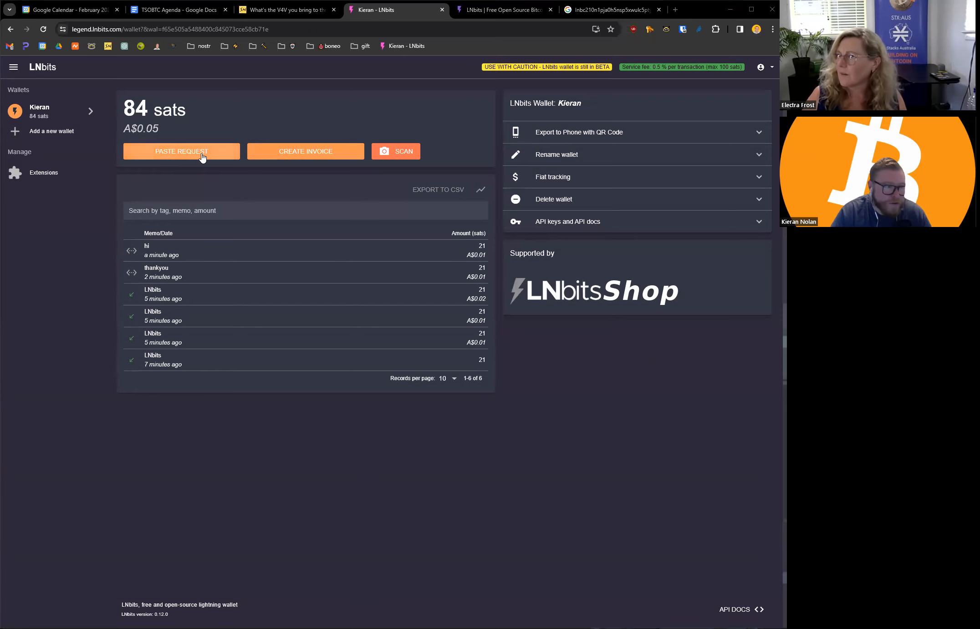
Step: Paste and pay the 21-sat request, dropping the balance to 63 sats
left_click(182, 152)
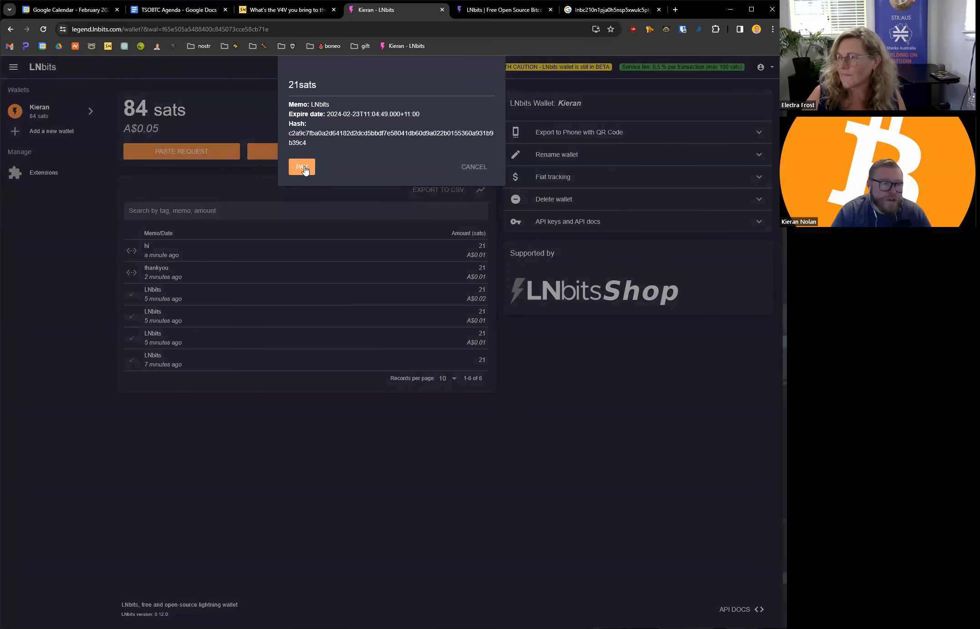
left_click(302, 167)
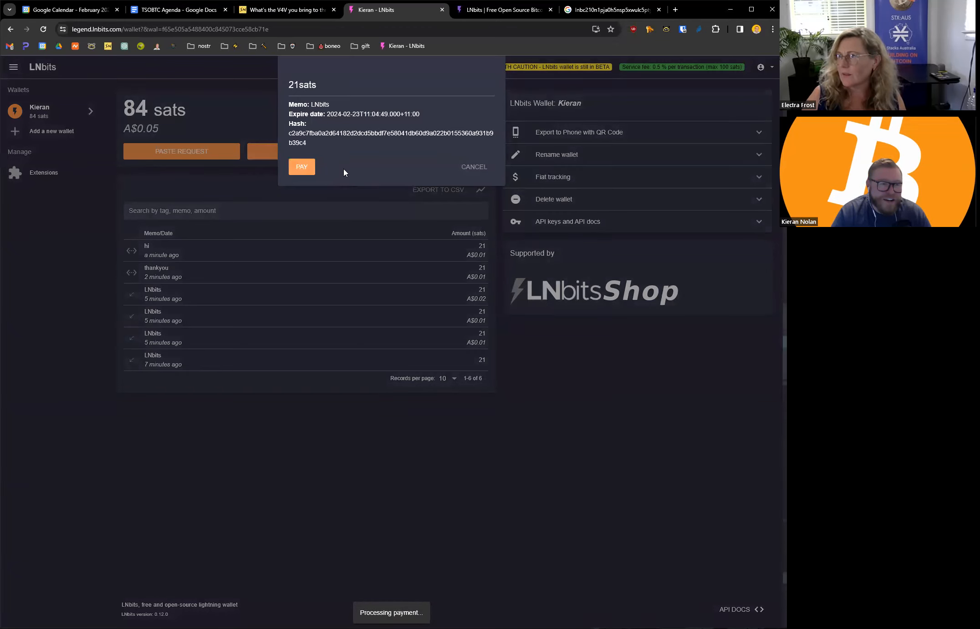
left_click(302, 167)
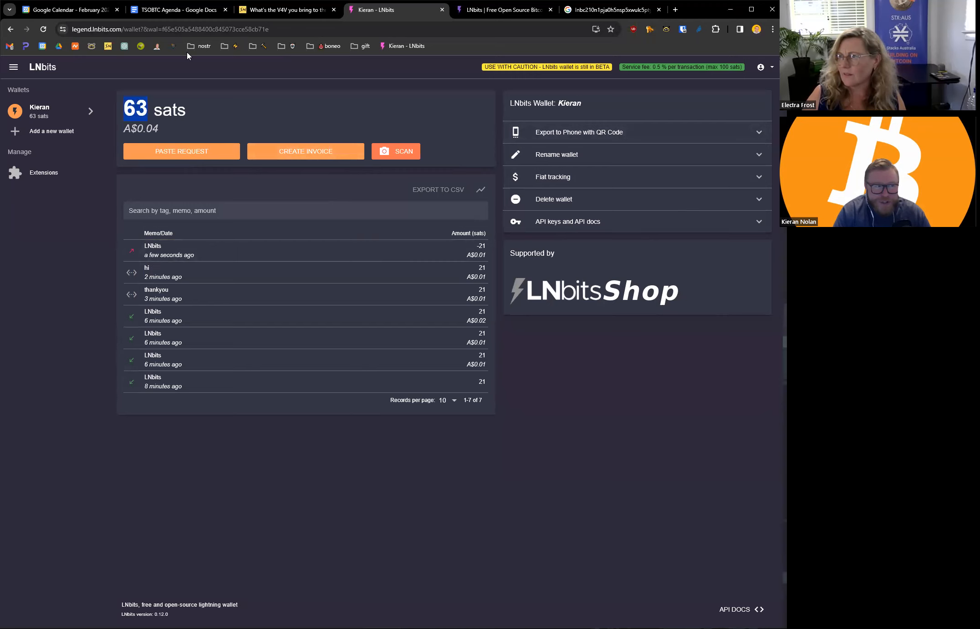
mouse_move(562, 407)
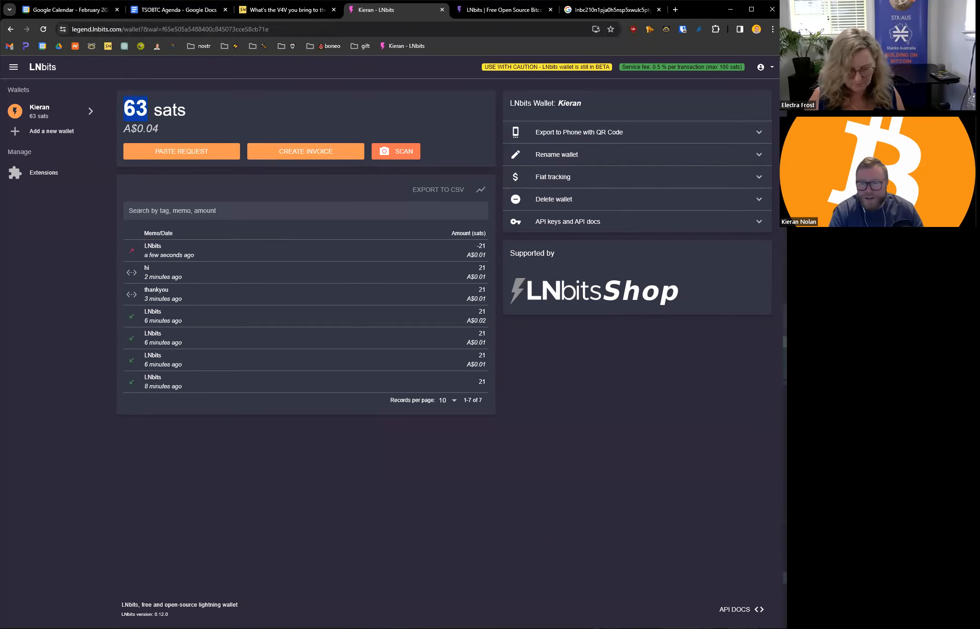
Step: Open the payment request form to paste a new Lightning invoice
left_click(181, 151)
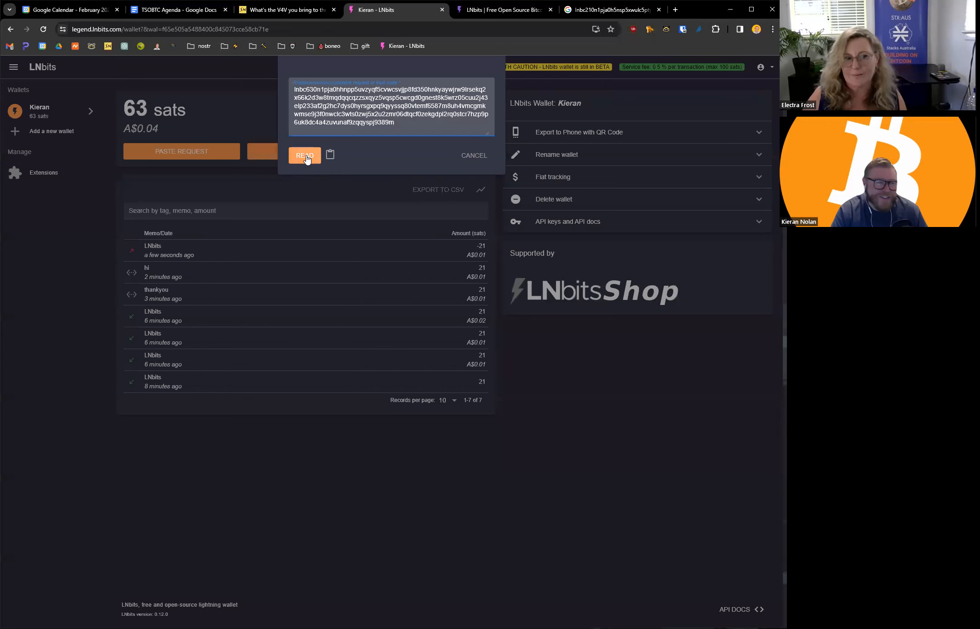
Step: Decode and try paying the 63-sat invoice, cancel it, then start a new request
left_click(304, 155)
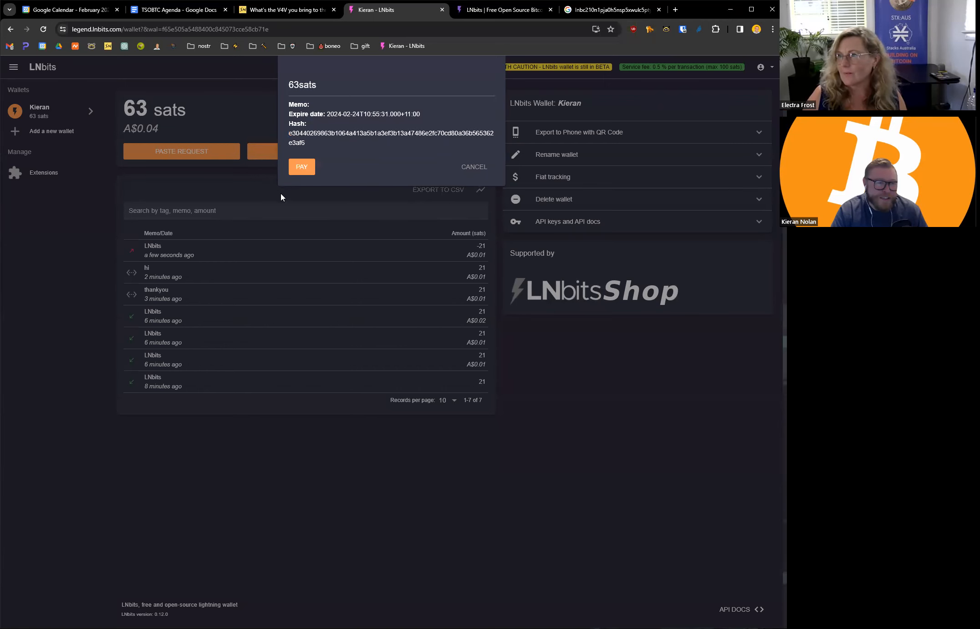
left_click(302, 166)
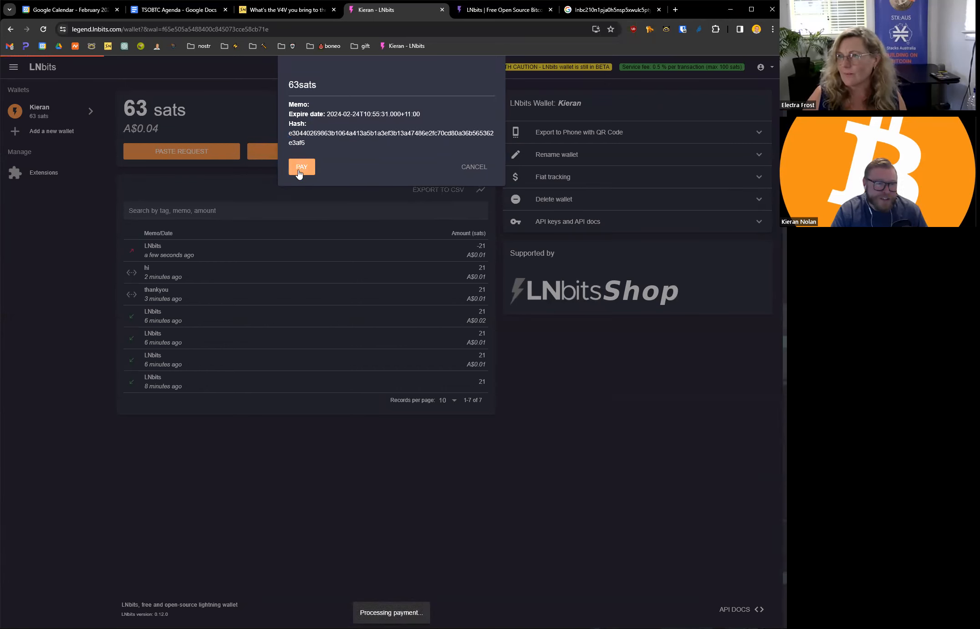
left_click(302, 167)
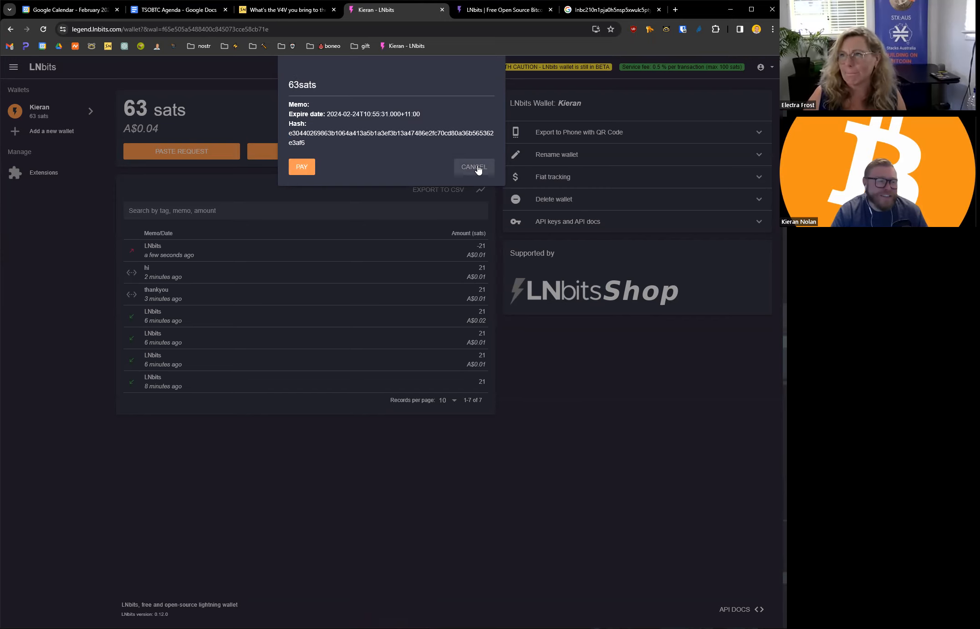
left_click(474, 167)
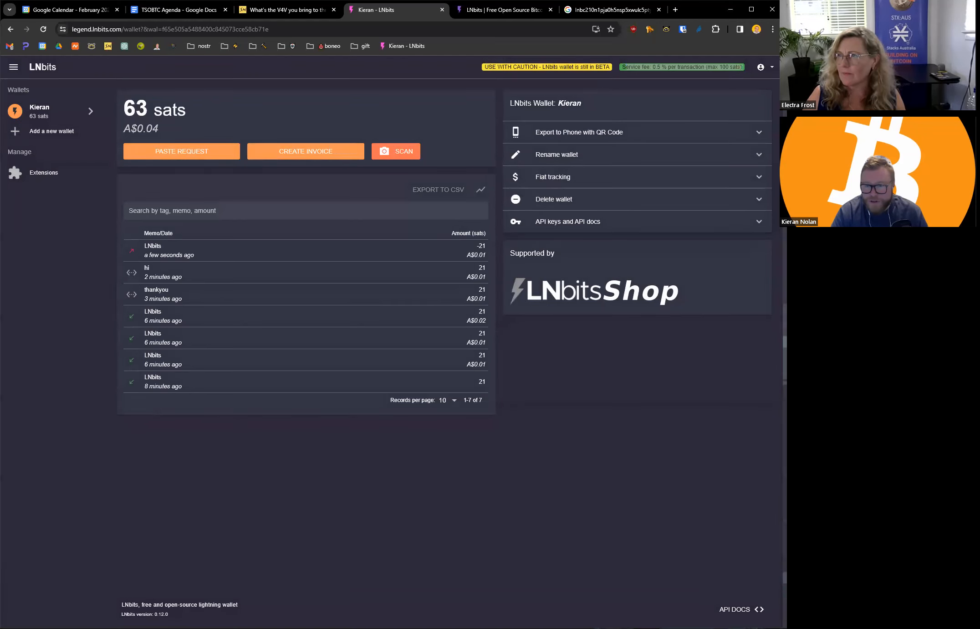
left_click(182, 151)
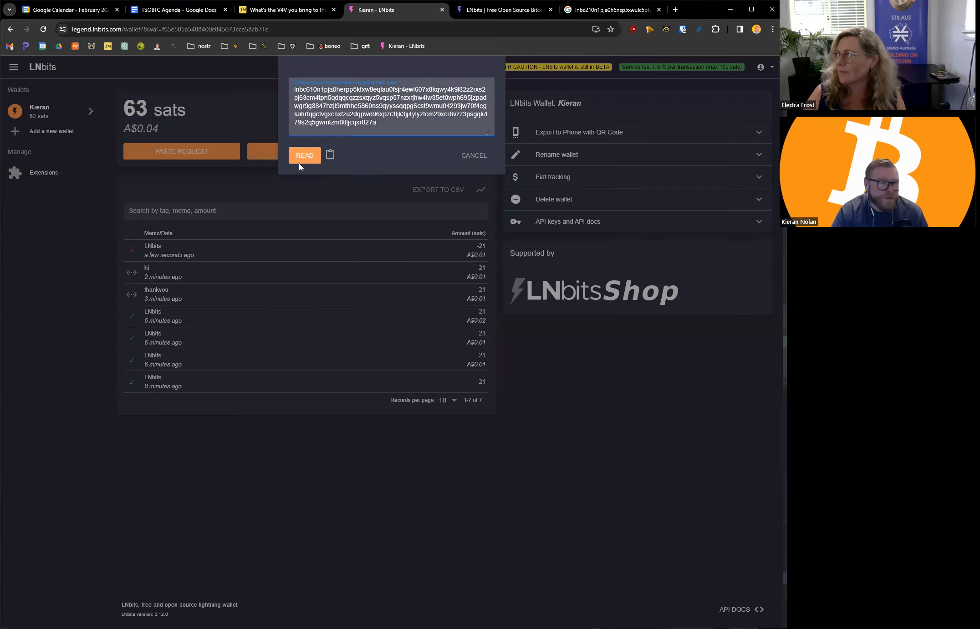
Step: Decode the 61-sat invoice and dismiss it after the fee-reserve refusal
left_click(304, 154)
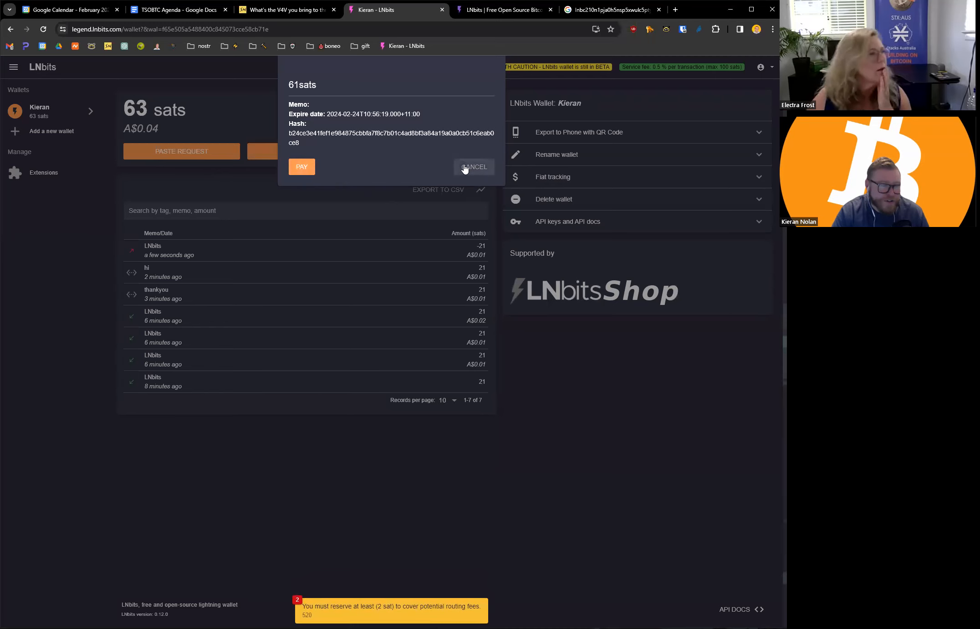
left_click(474, 166)
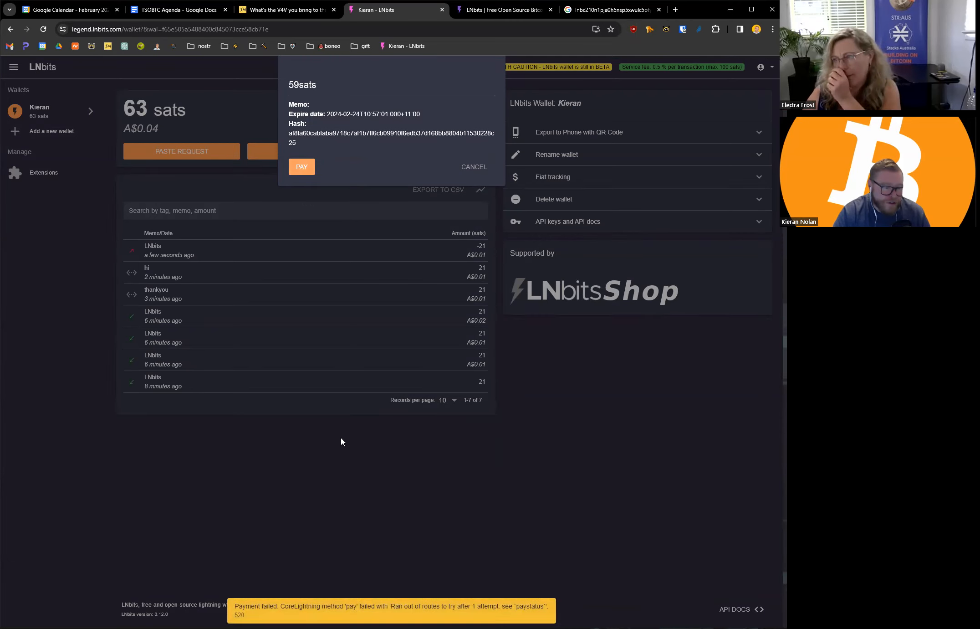
Step: Select the 'Payment failed' no-route message and cancel the 59-sat invoice
left_click_drag(290, 606, 545, 606)
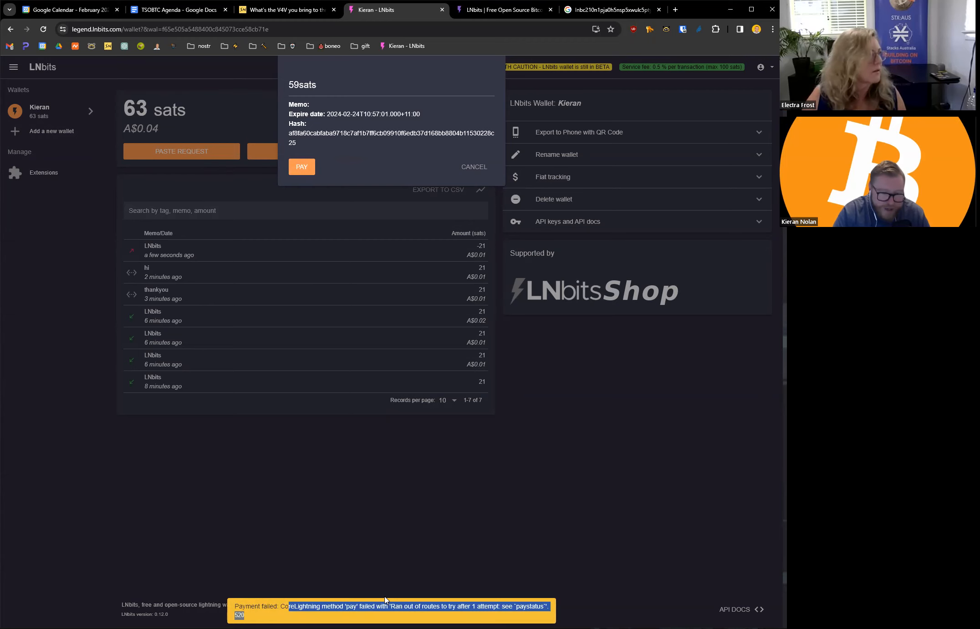
left_click(301, 167)
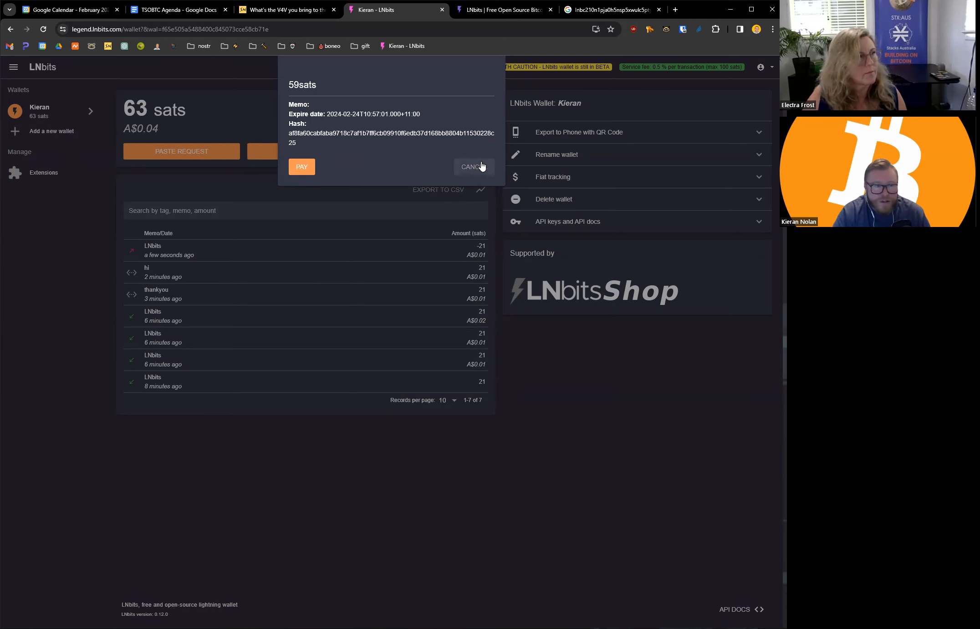
left_click(473, 166)
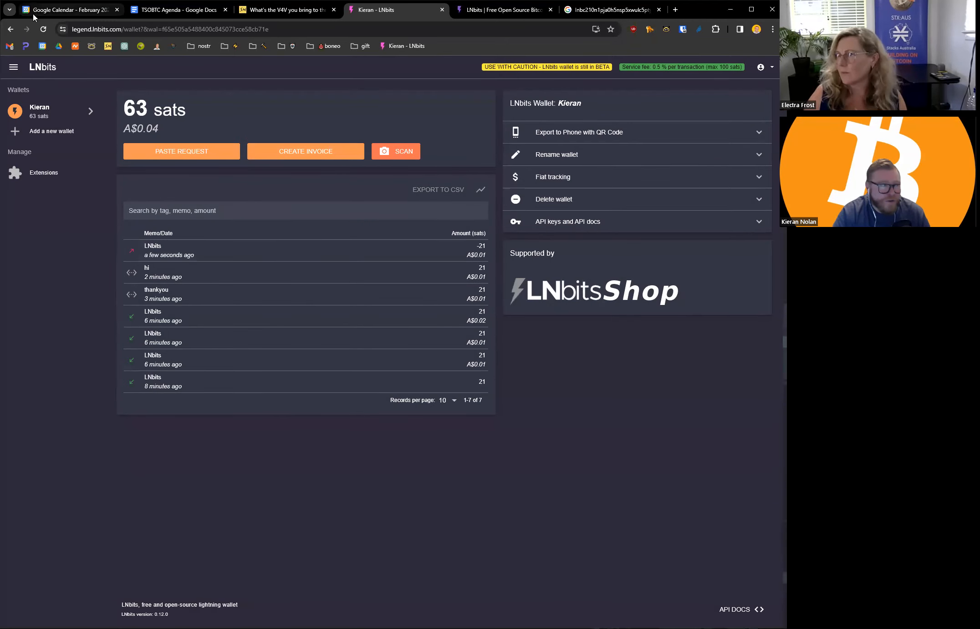
left_click(181, 152)
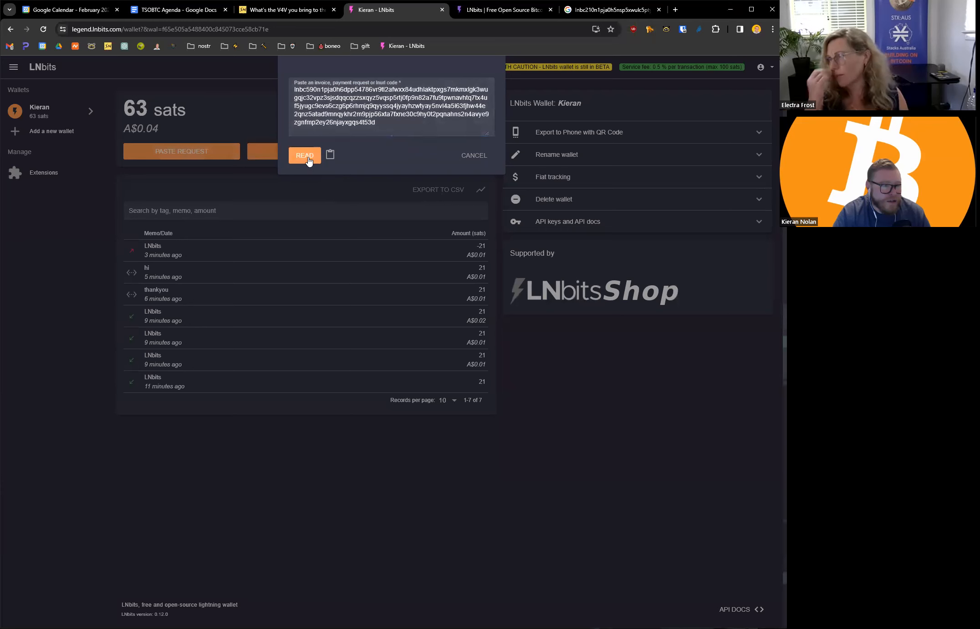
left_click(305, 155)
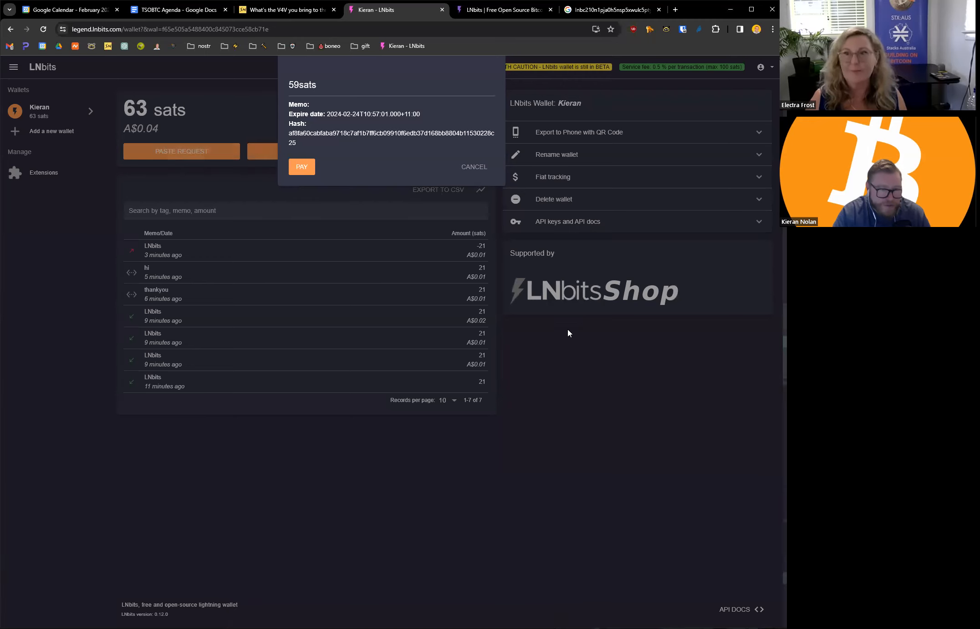
left_click(474, 166)
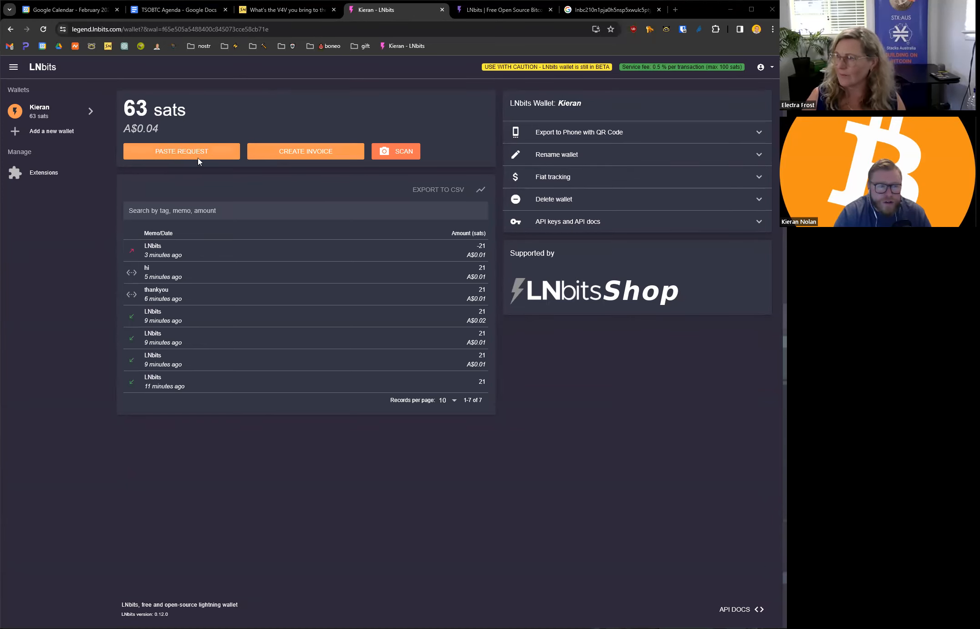
Step: Pay the 50-sat invoice, dropping the Kieran wallet to 12 sats
left_click(302, 166)
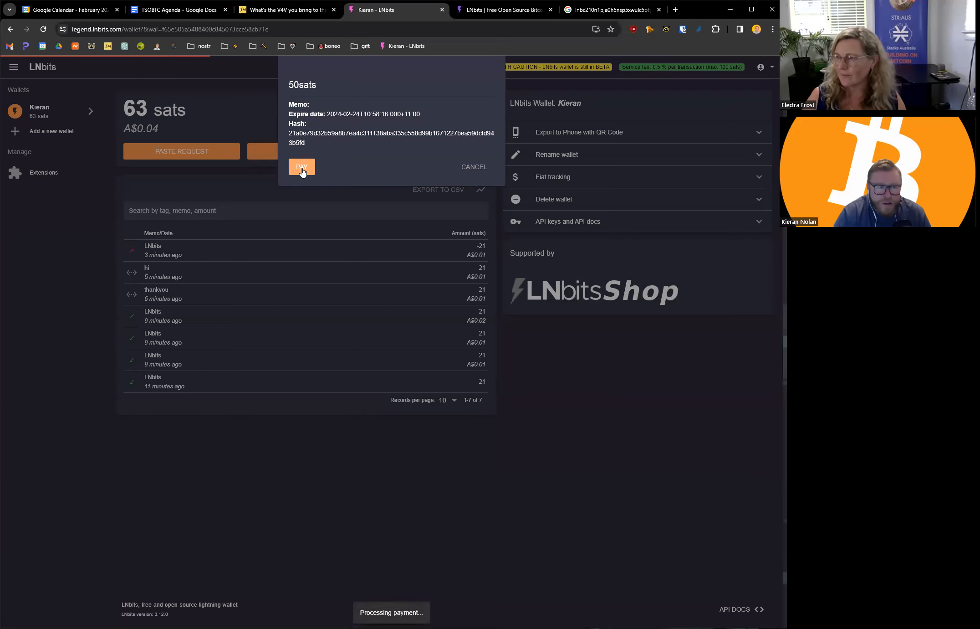
left_click(302, 167)
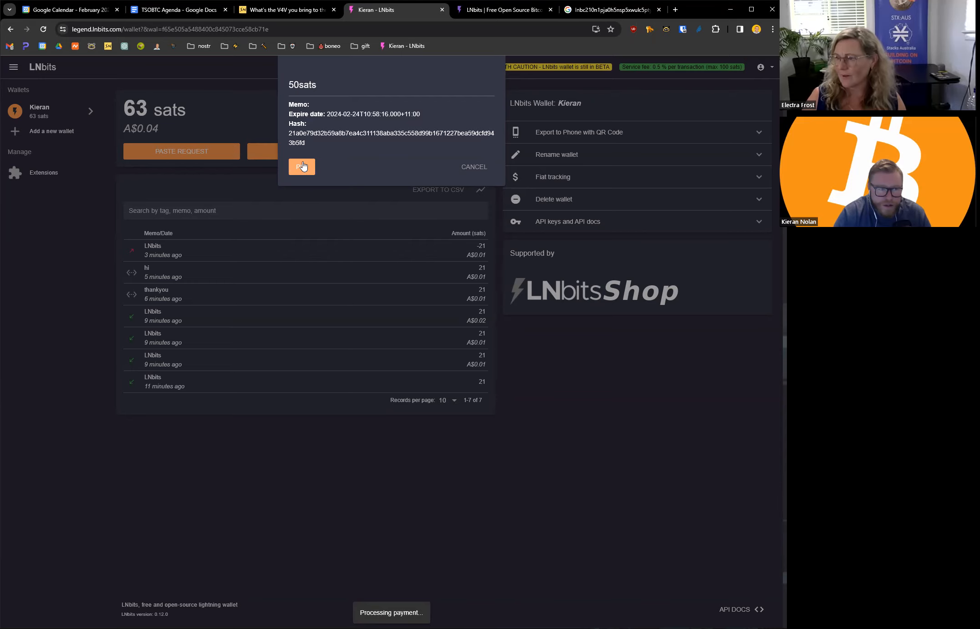
left_click(302, 166)
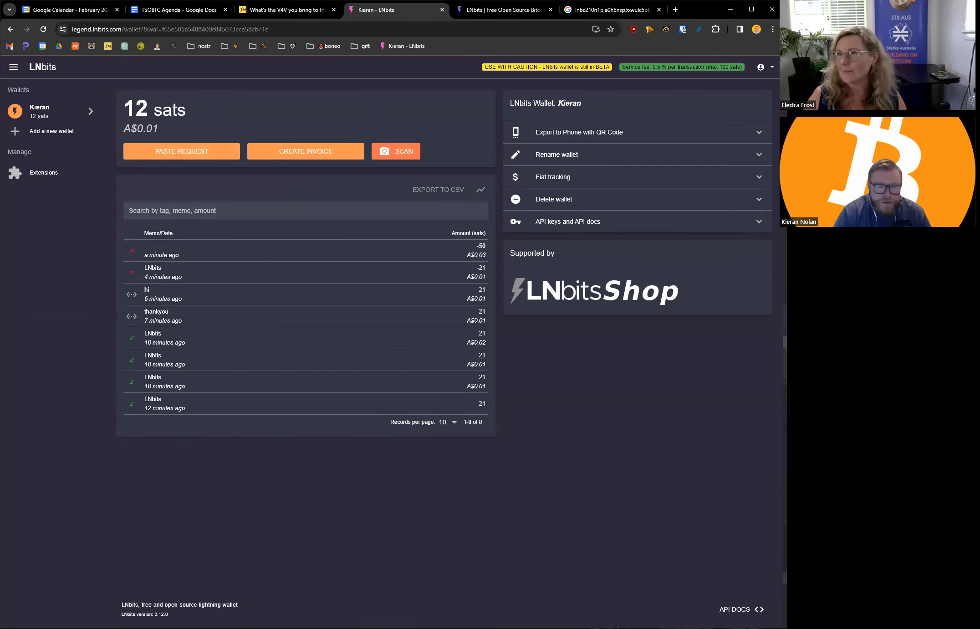
mouse_move(762, 199)
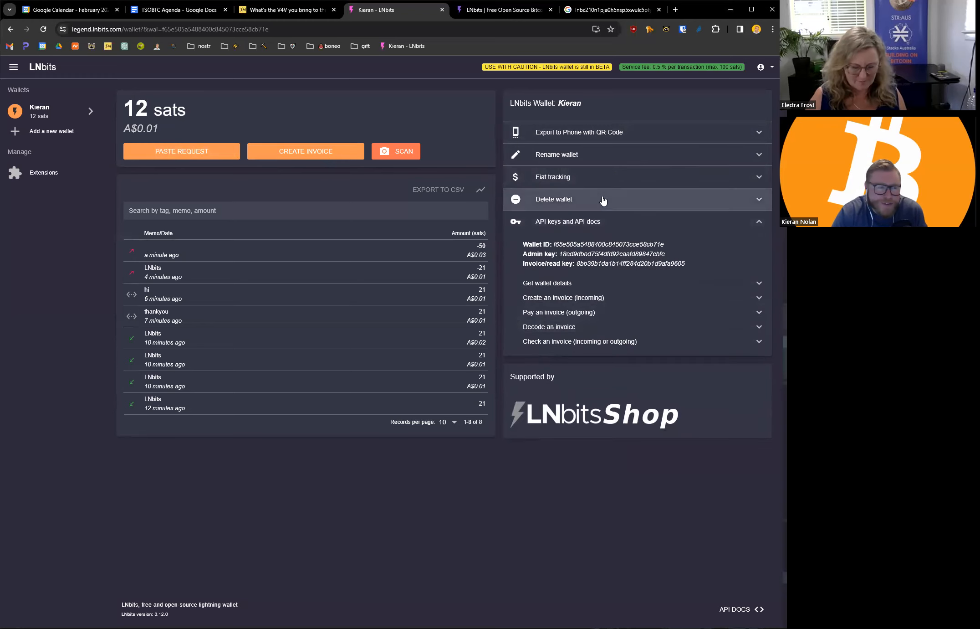
left_click(553, 199)
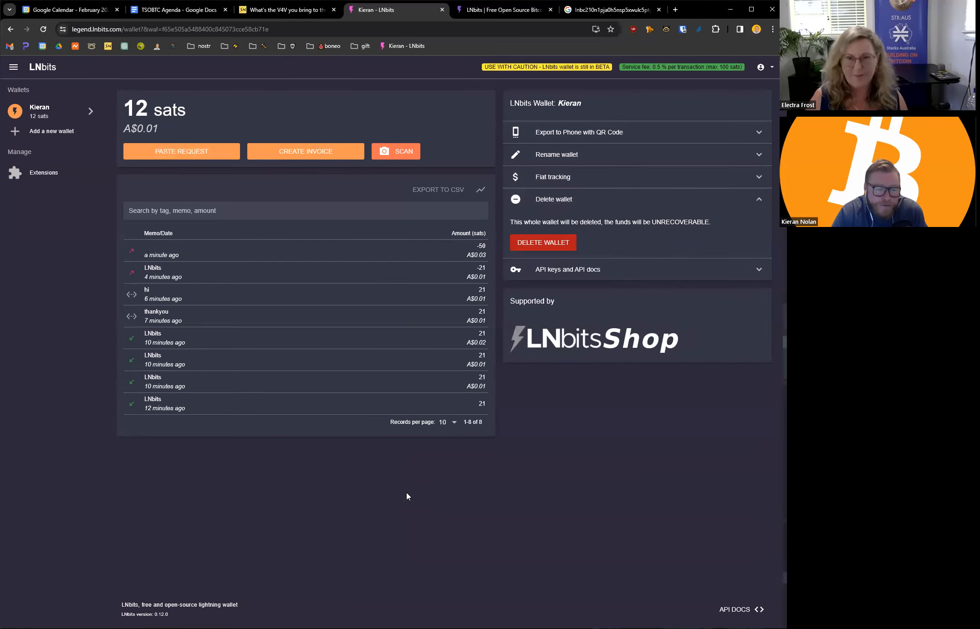
mouse_move(411, 521)
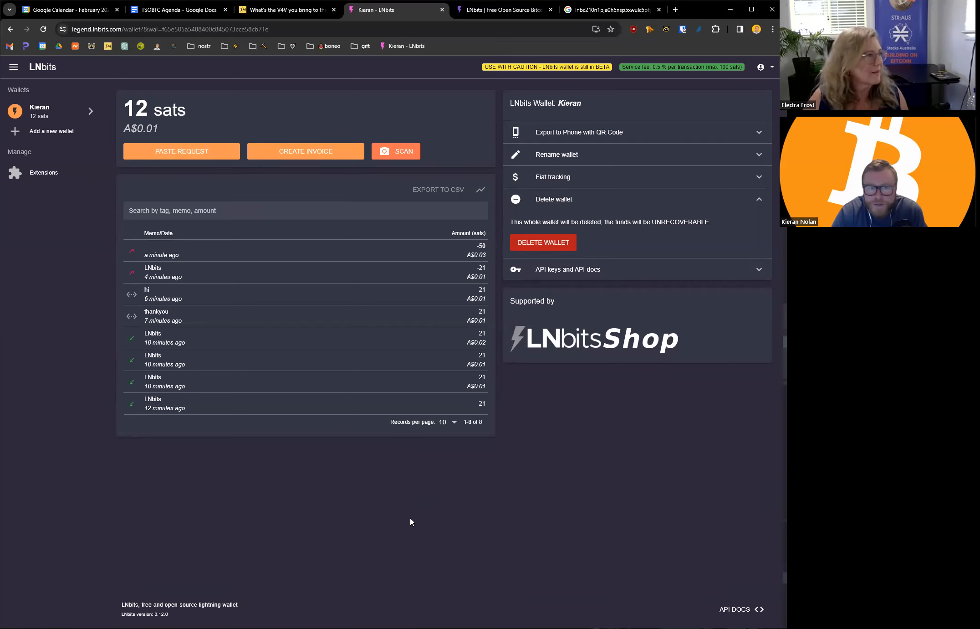
mouse_move(518, 473)
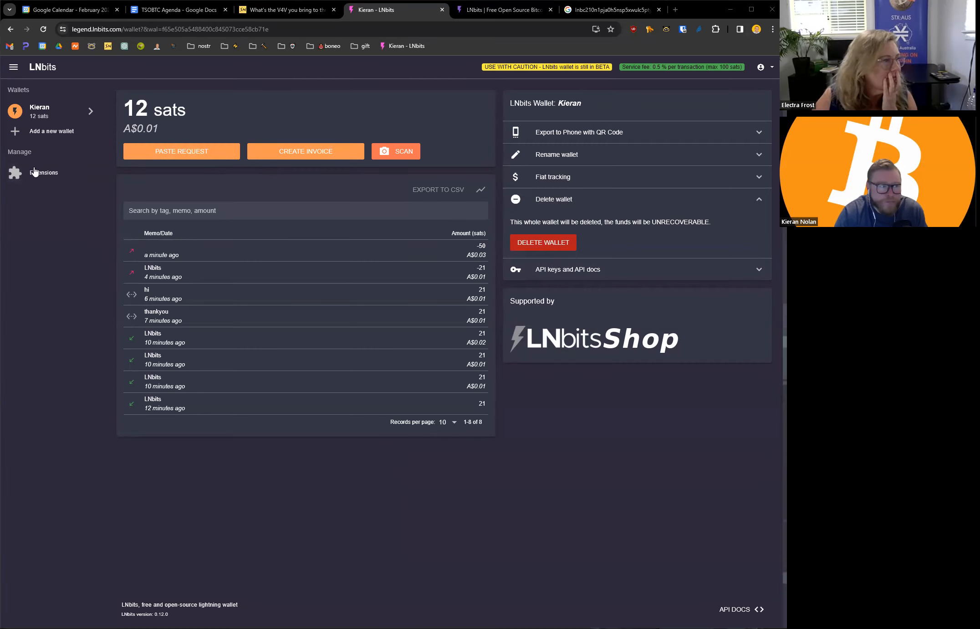
left_click(43, 173)
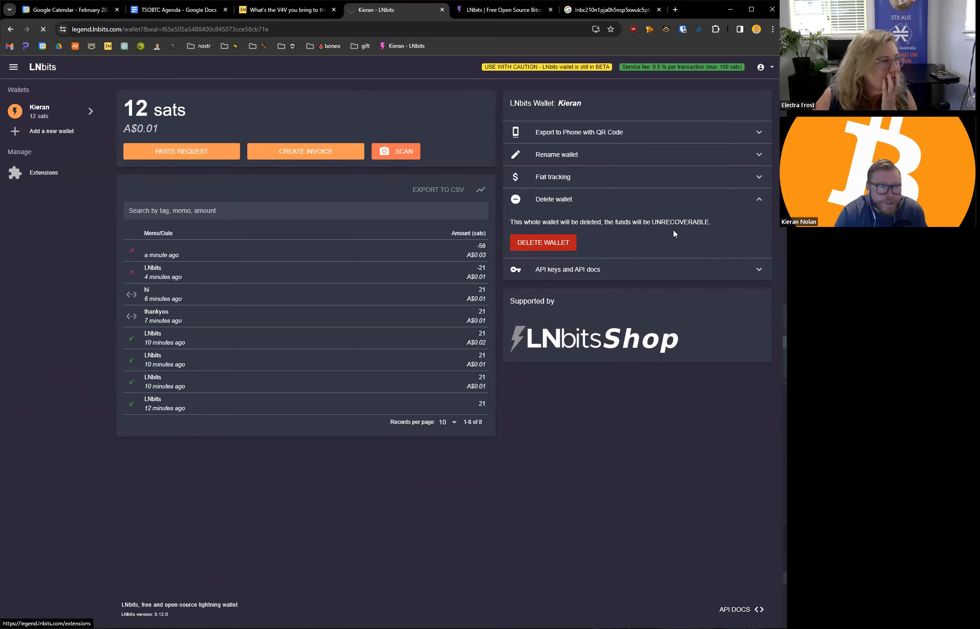
left_click(43, 172)
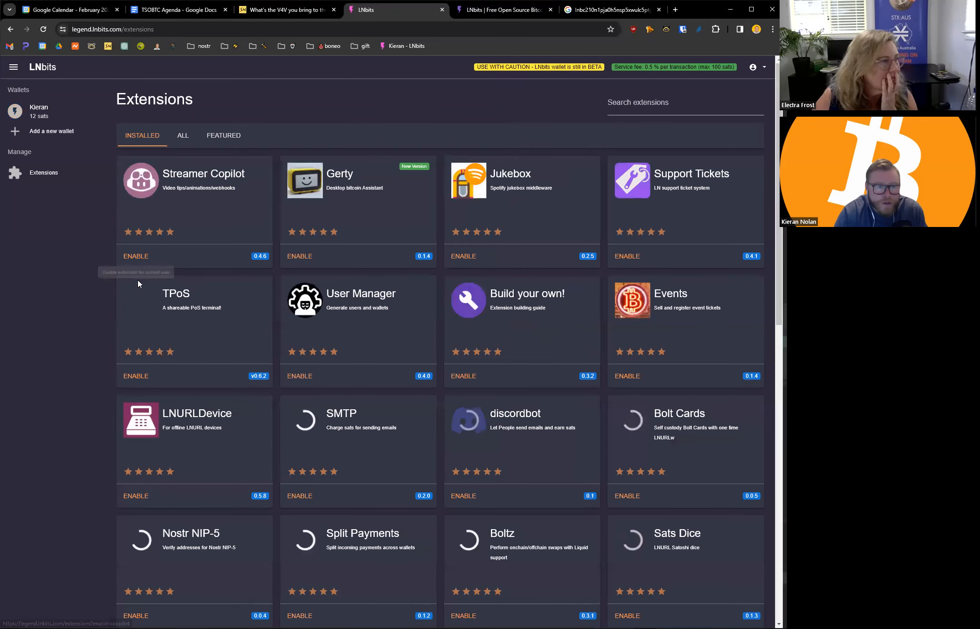
left_click(39, 111)
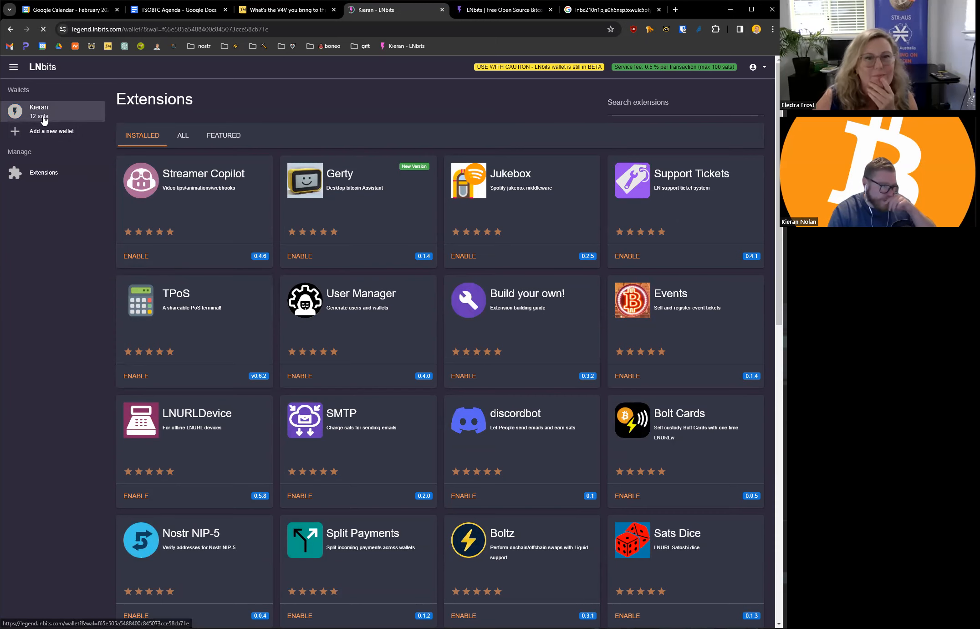
left_click(39, 111)
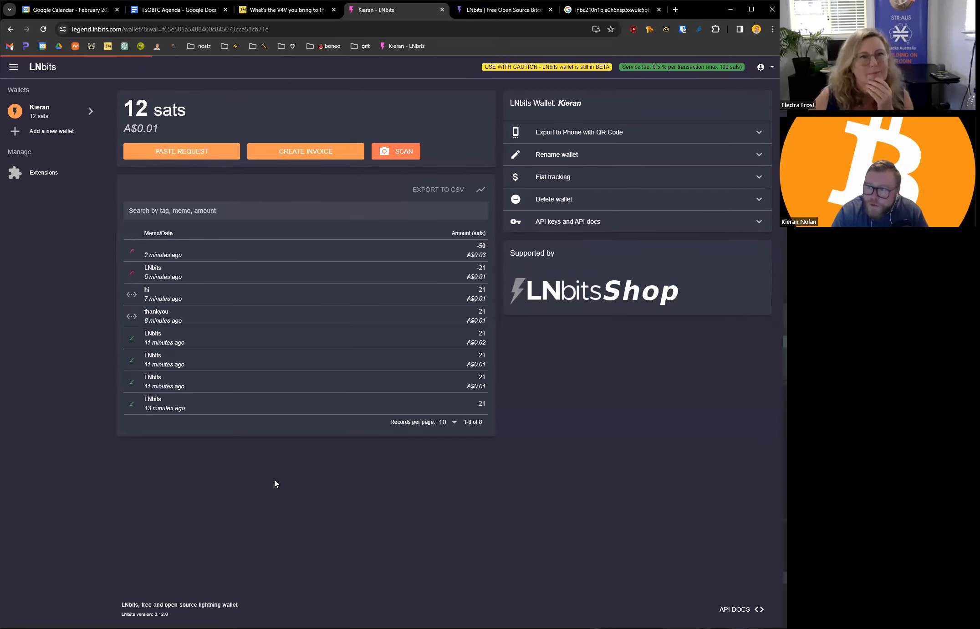
mouse_move(703, 441)
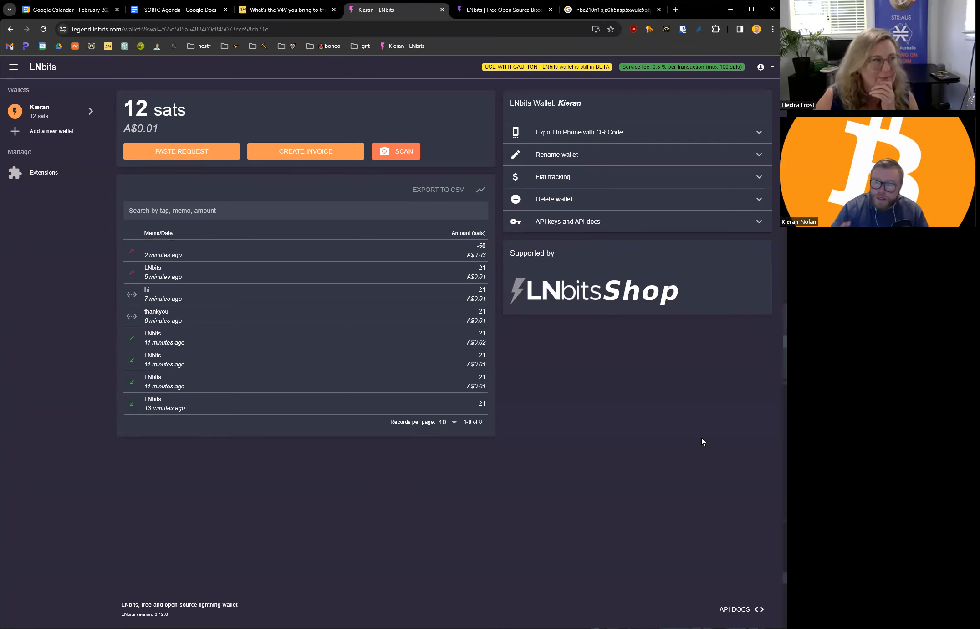
left_click(689, 9)
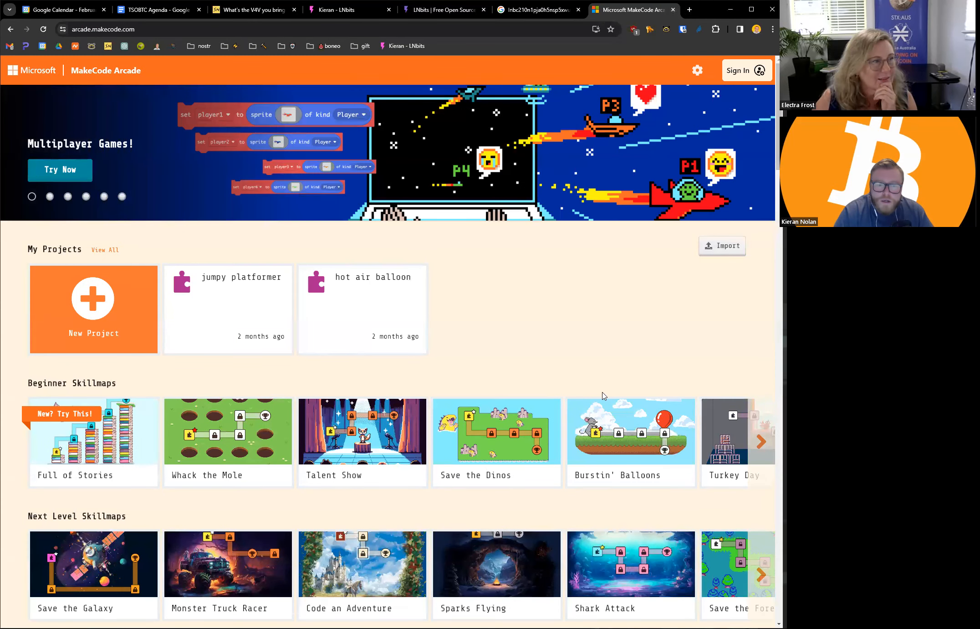
mouse_move(702, 350)
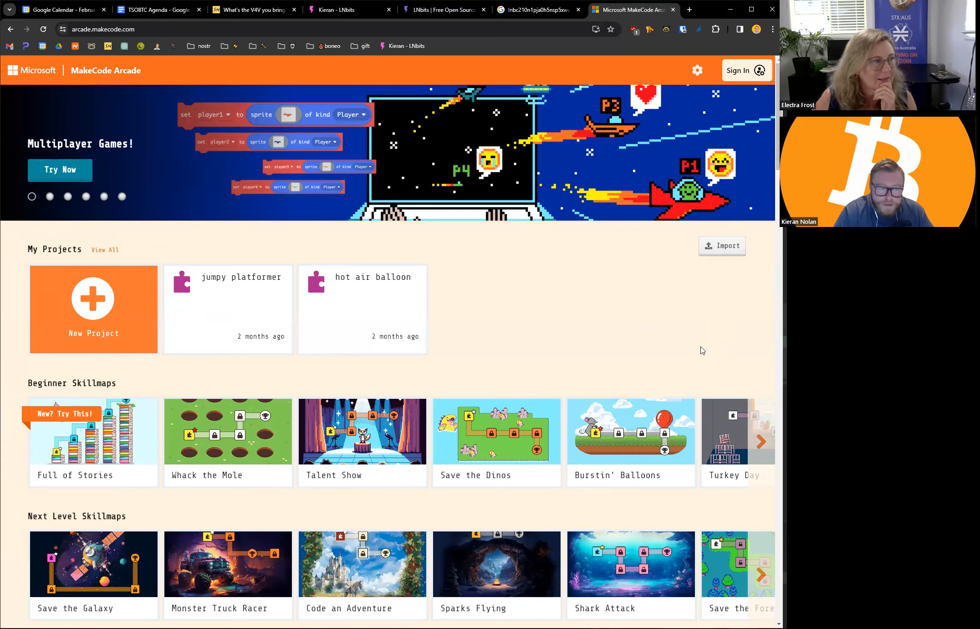
mouse_move(686, 349)
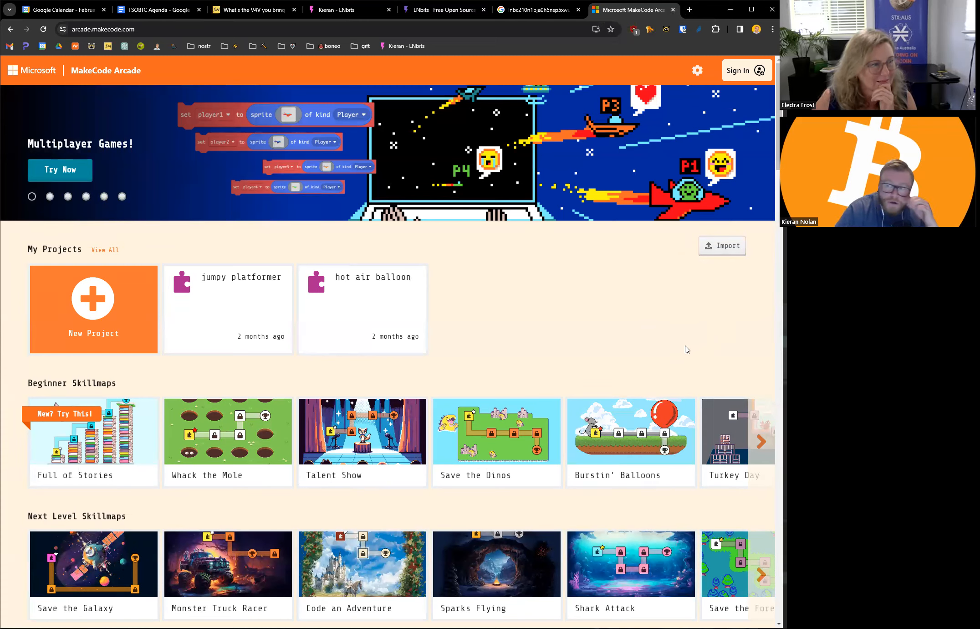
Step: Scroll the MakeCode Arcade home page down to the Blocks Games gallery
scroll("down", 3)
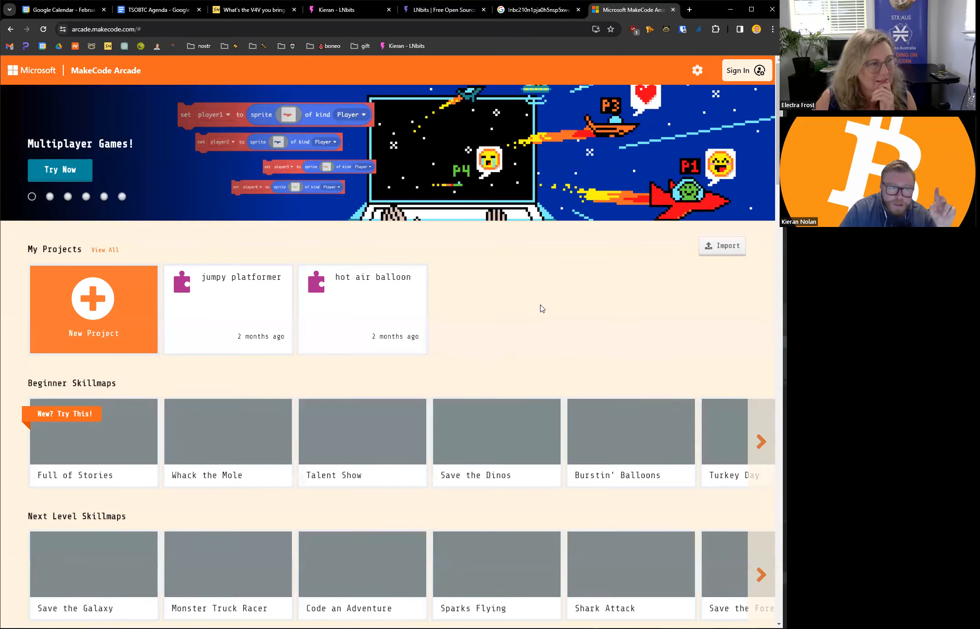
scroll("down", 3)
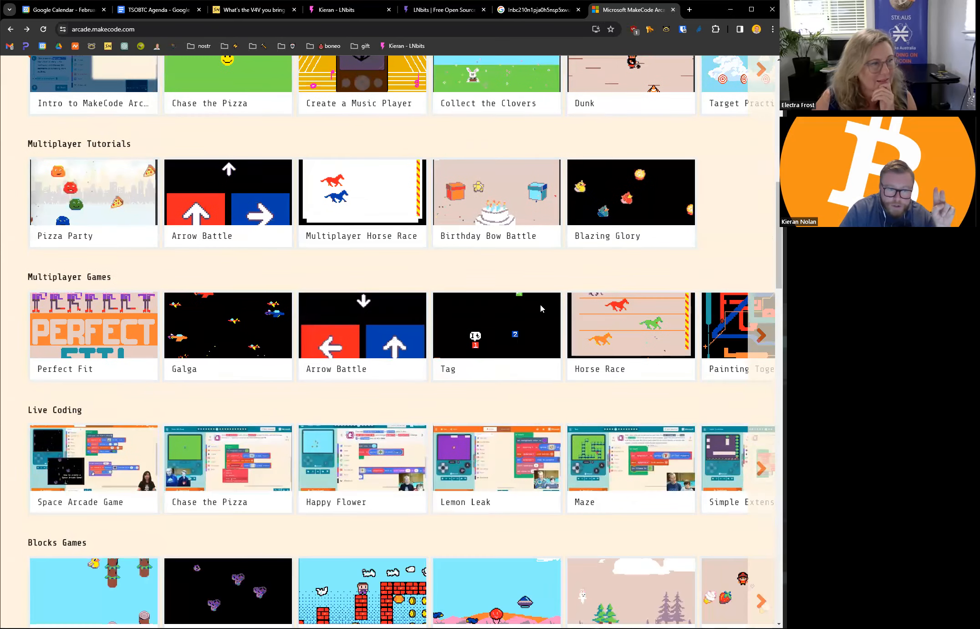
scroll("down", 3)
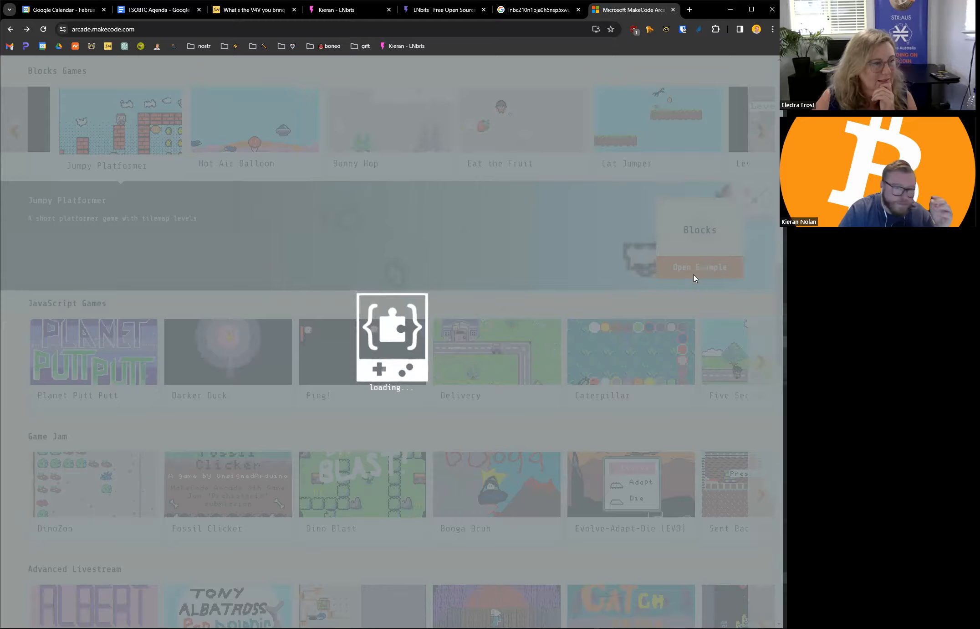
Step: Open the Jumpy Platformer example and bring up its block code in the editor
left_click(699, 267)
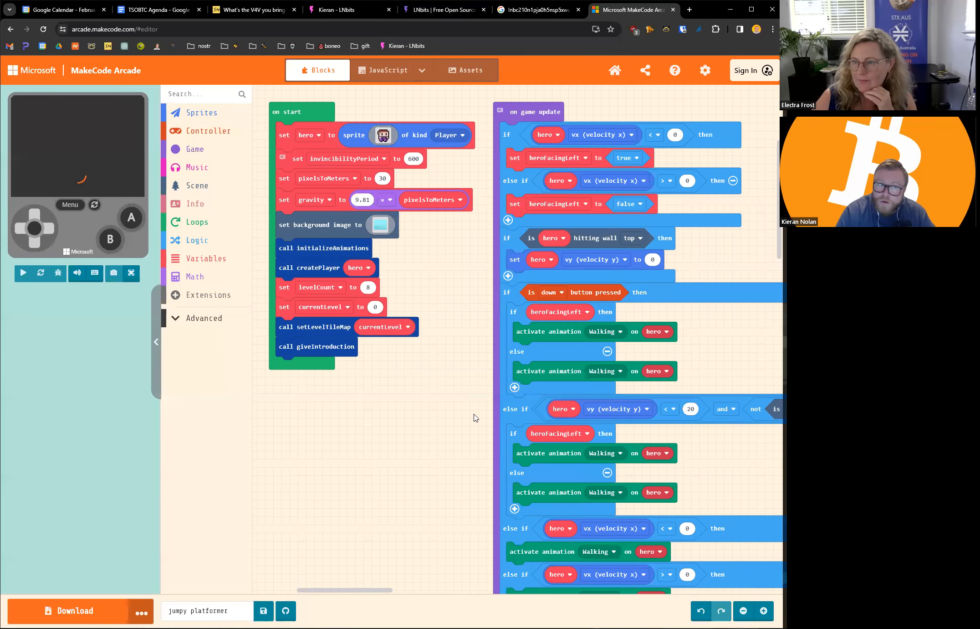
left_click(22, 273)
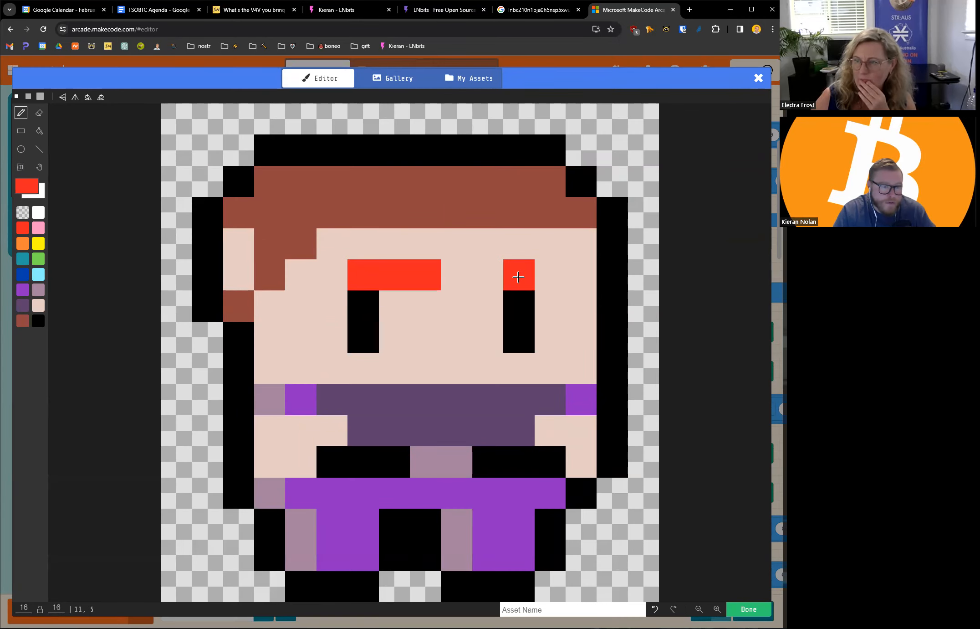
Step: Paint a red pixel on the hero sprite, then return to the LNbits wallet
left_click(758, 78)
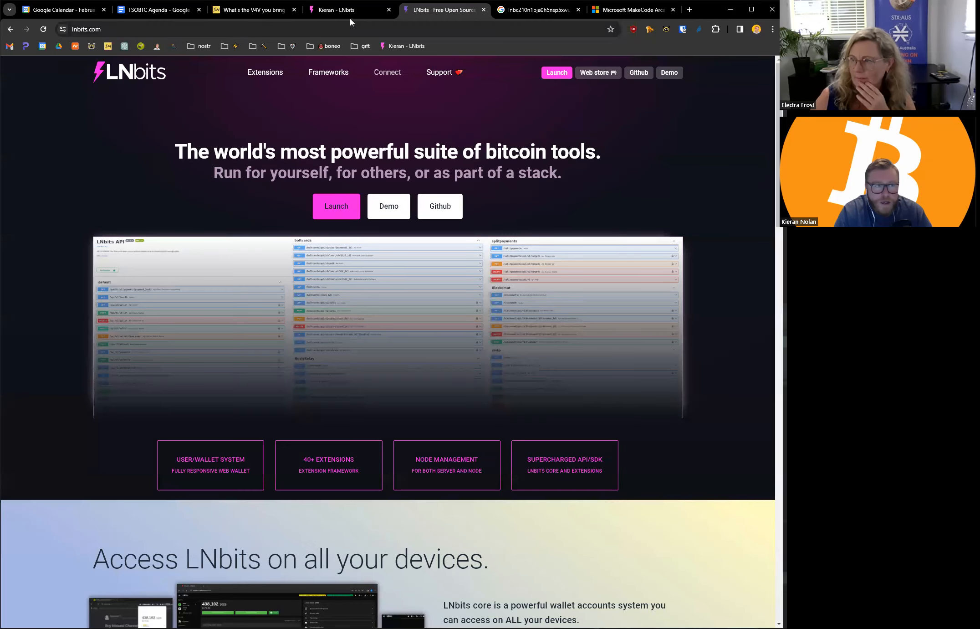
left_click(347, 10)
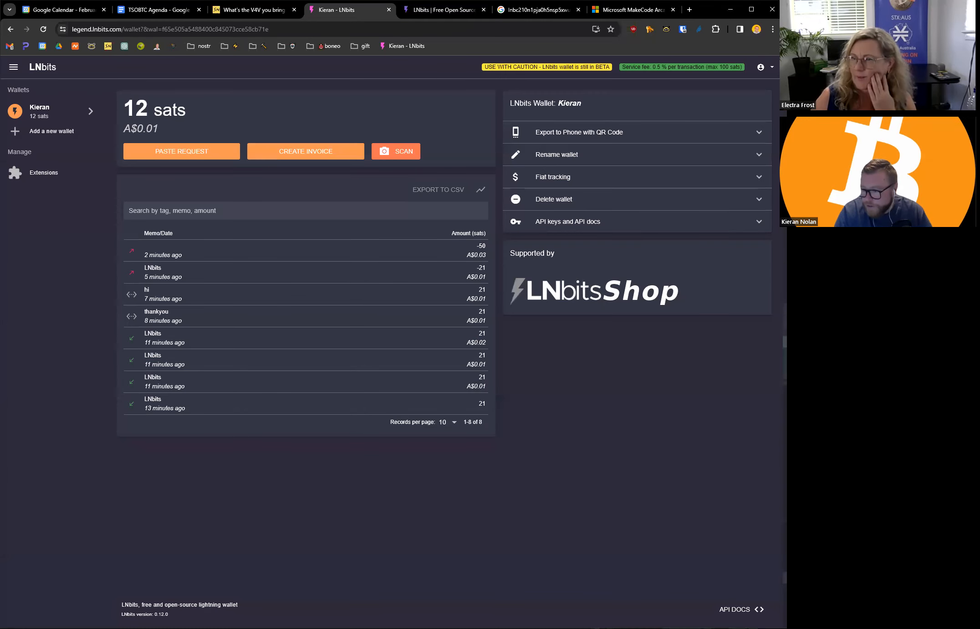